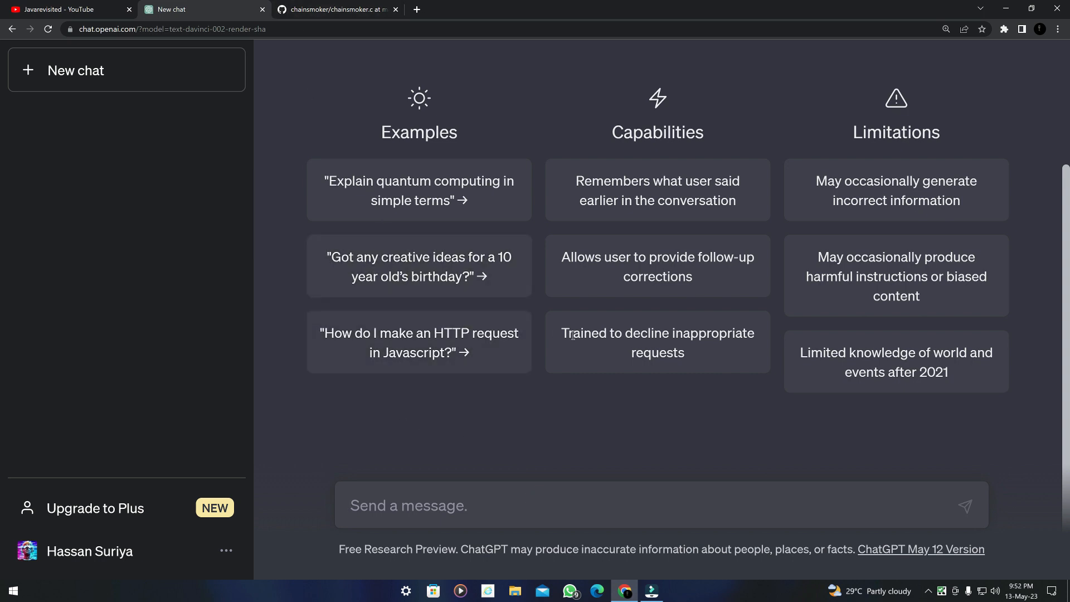
mouse_move(345, 19)
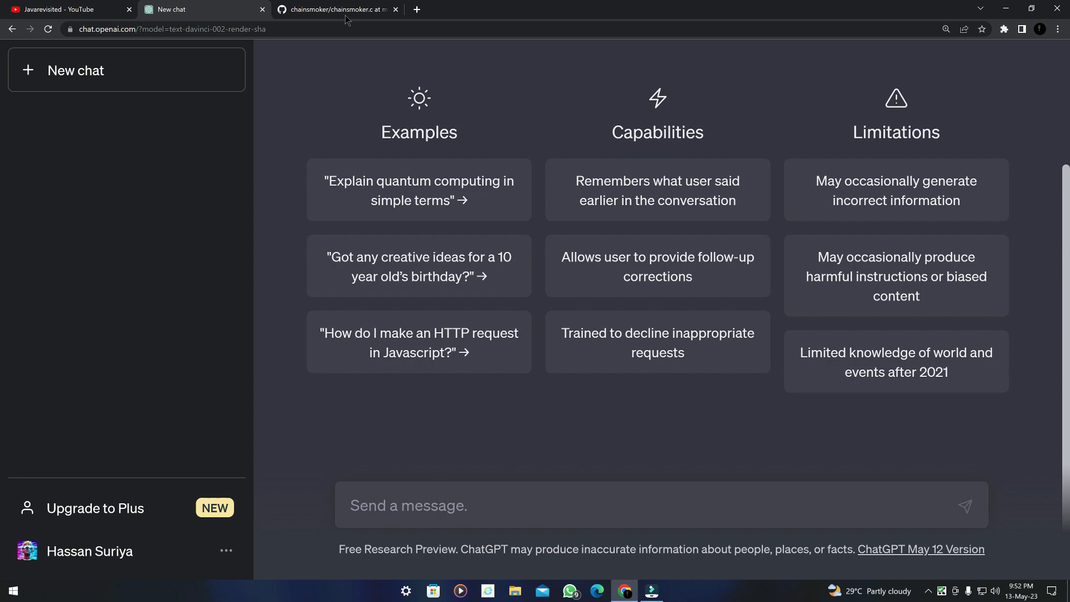
Copy all 116 lines of chainsmoker.c from the GitHub file view and return to ChatGPT.
click(334, 9)
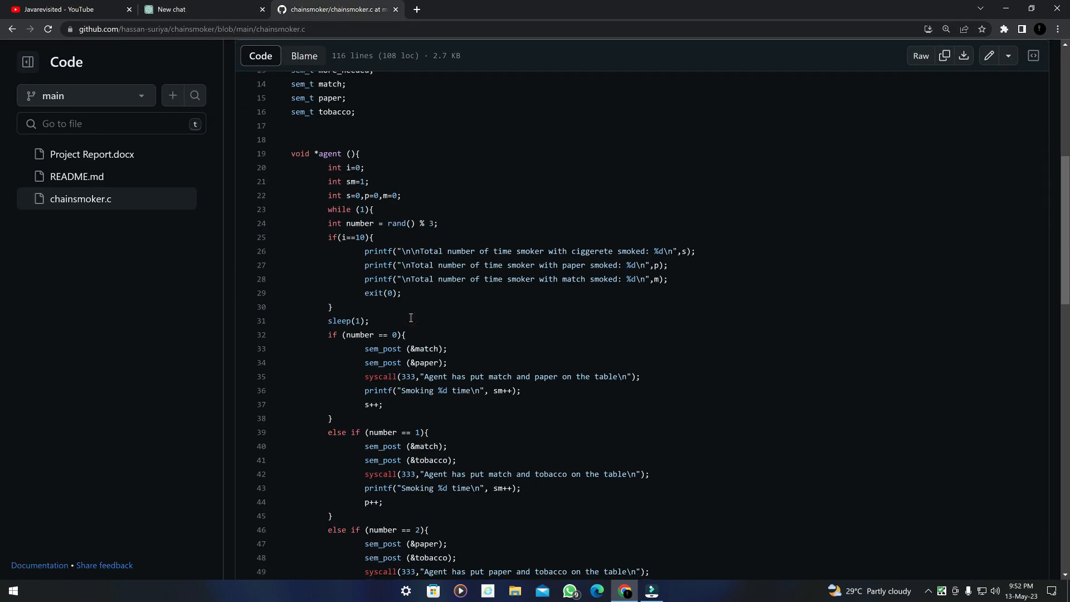
scroll(up, 3)
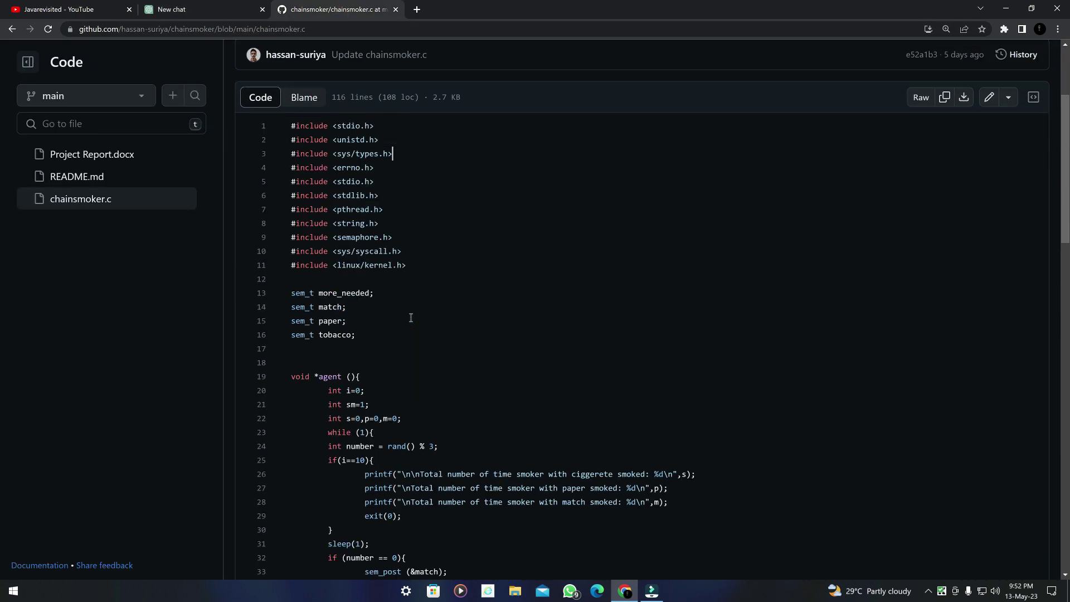
scroll(up, 3)
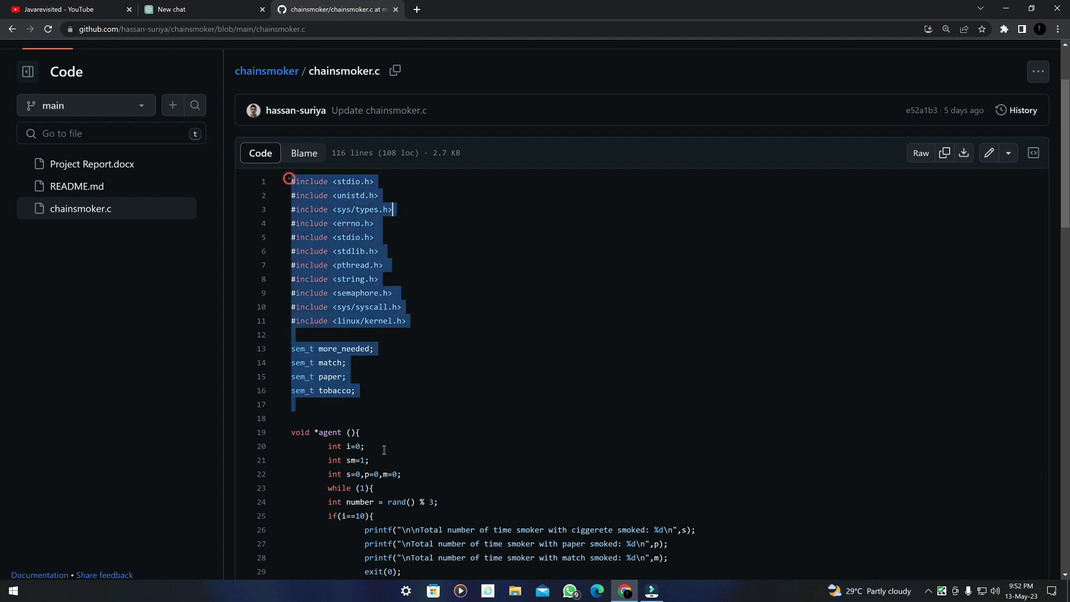
scroll(down, 3)
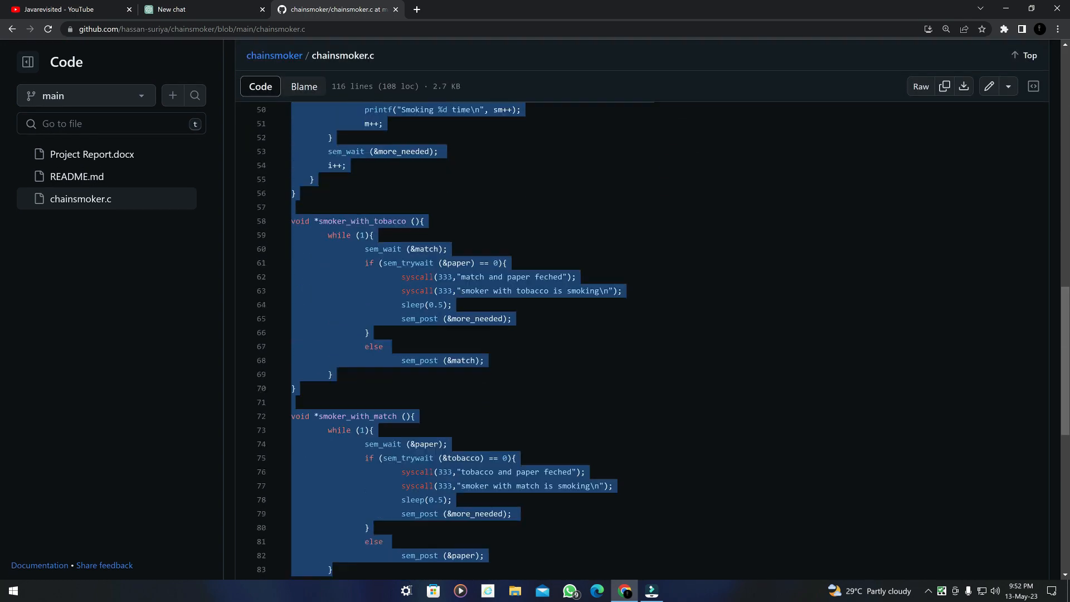
scroll(down, 3)
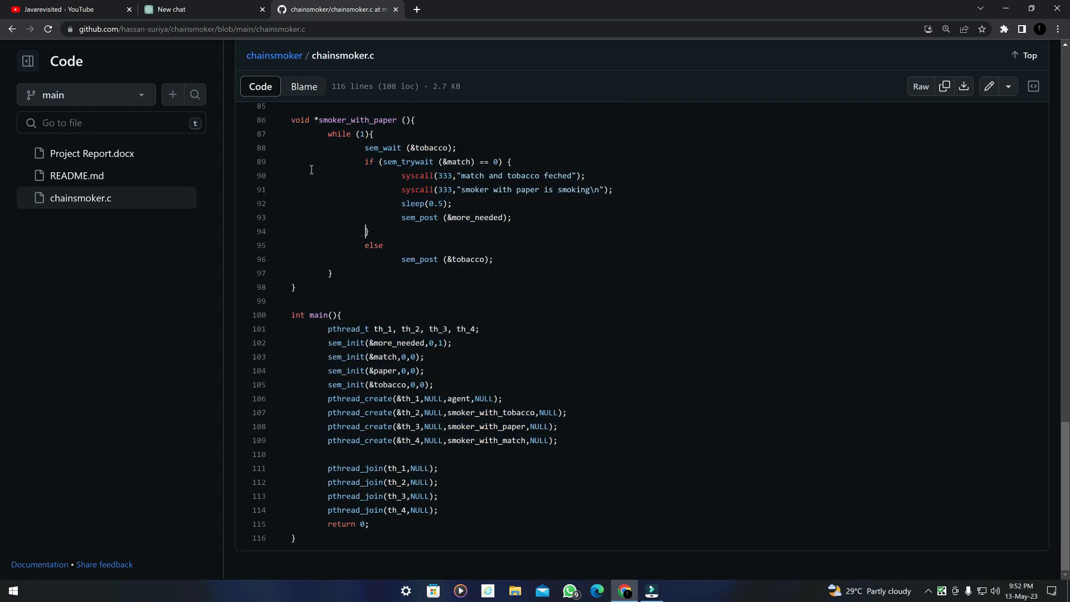
click(198, 9)
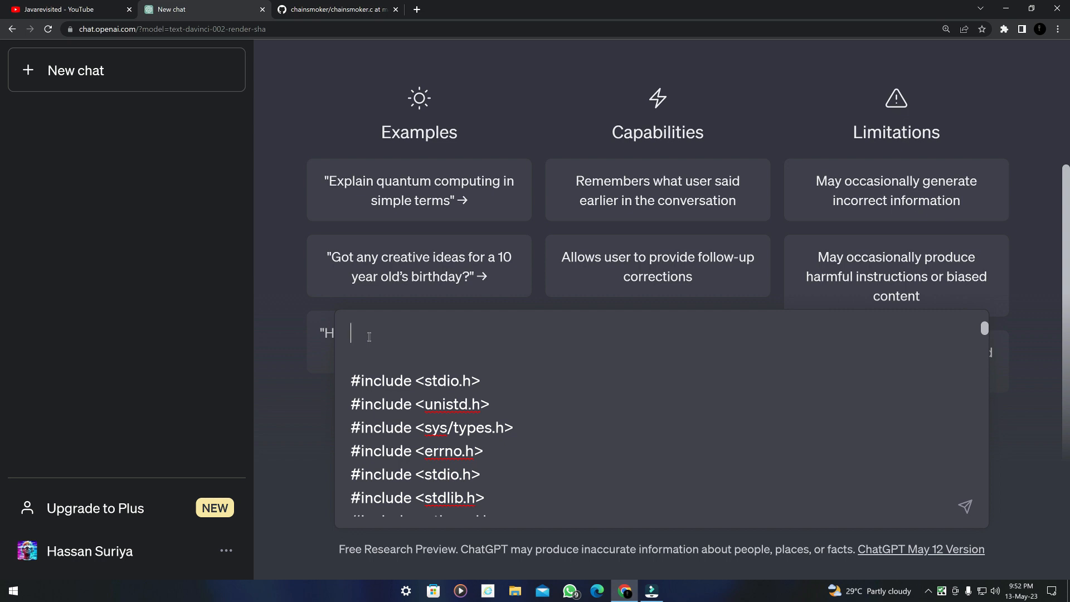
Prompt for documentation with detailed instructions for a developer to run the code on a local machine.
text(Ge)
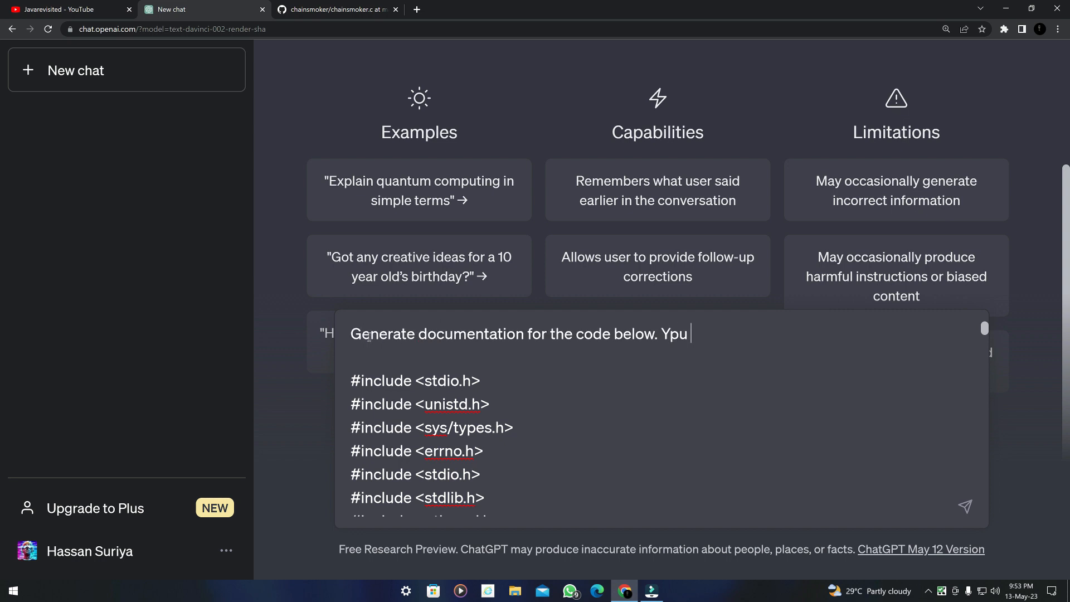
text(ou should include deta)
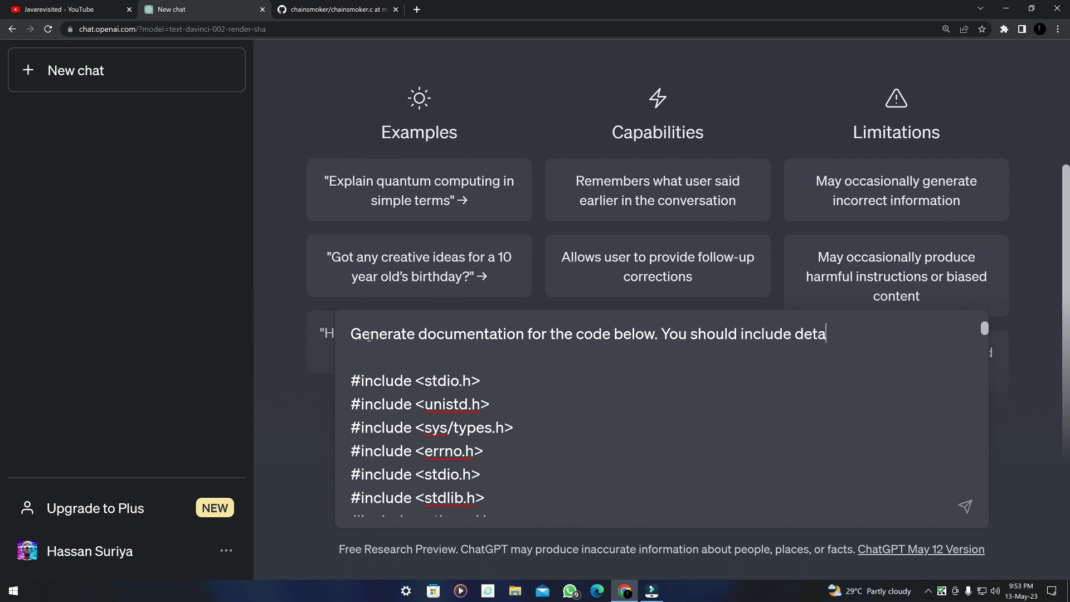
text(iled instructions to all)
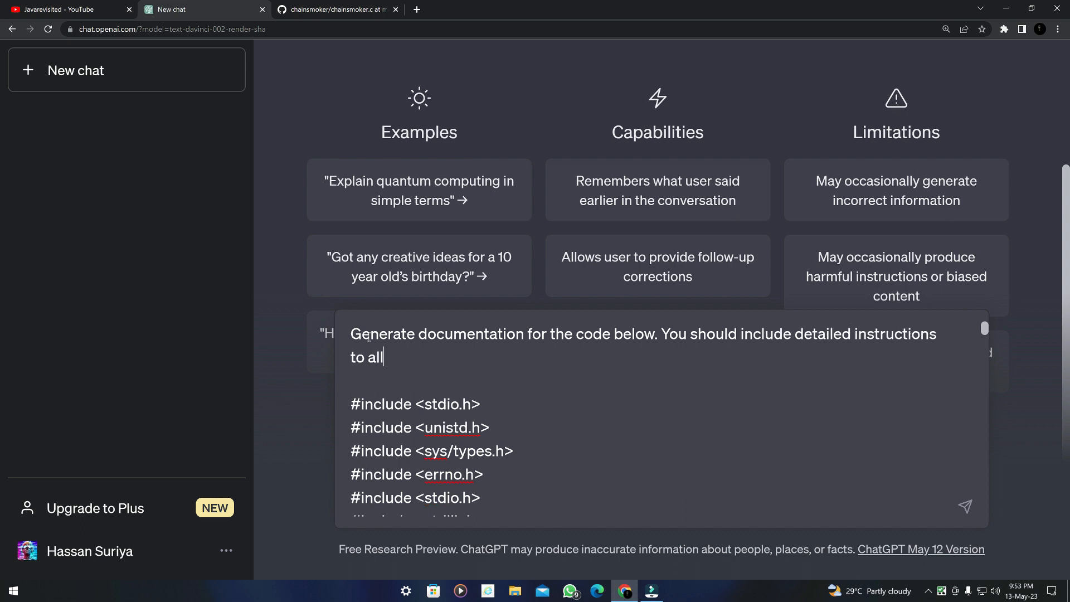
text(ow a deve)
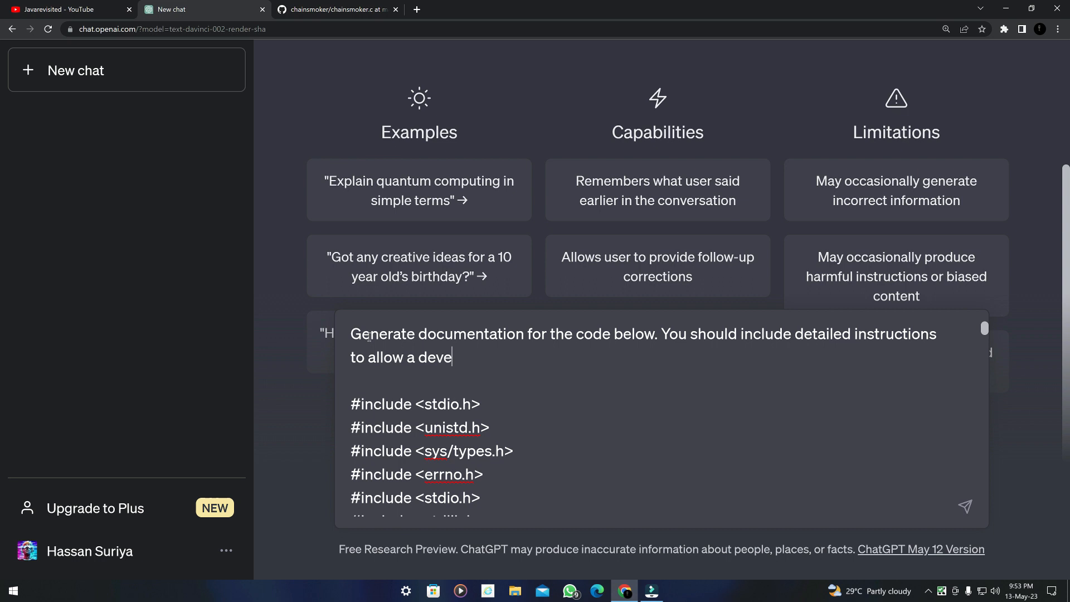
text(loper to run it on)
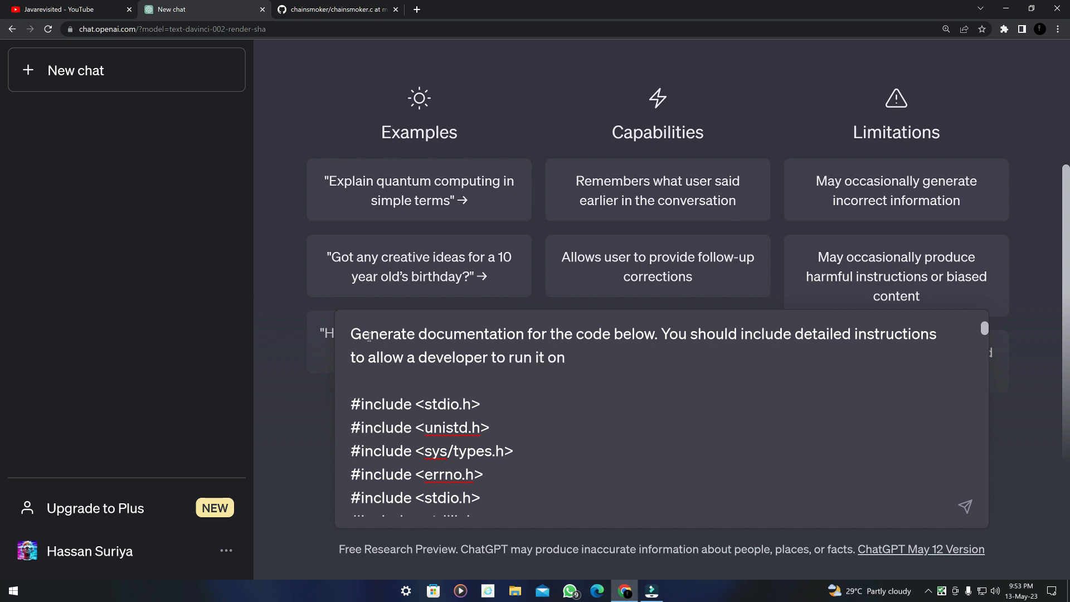
text(local machine)
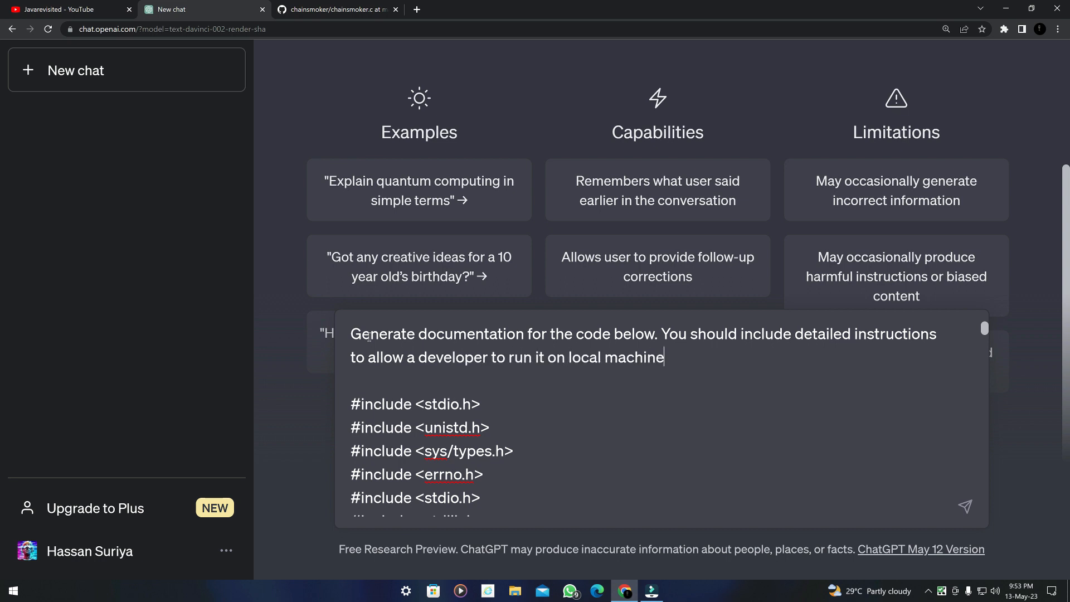
text(:)
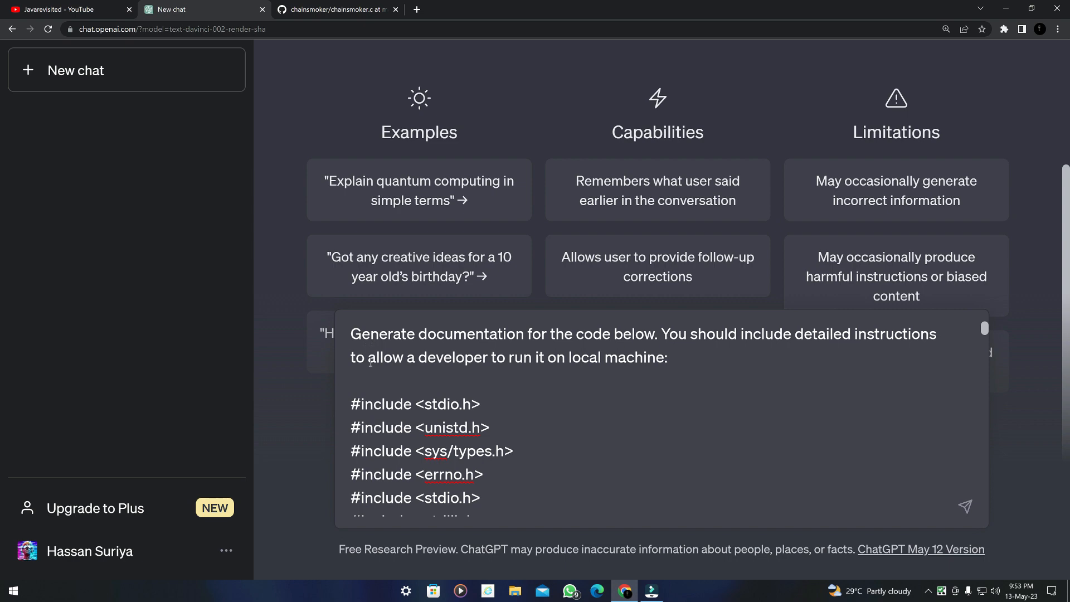
scroll(down, 3)
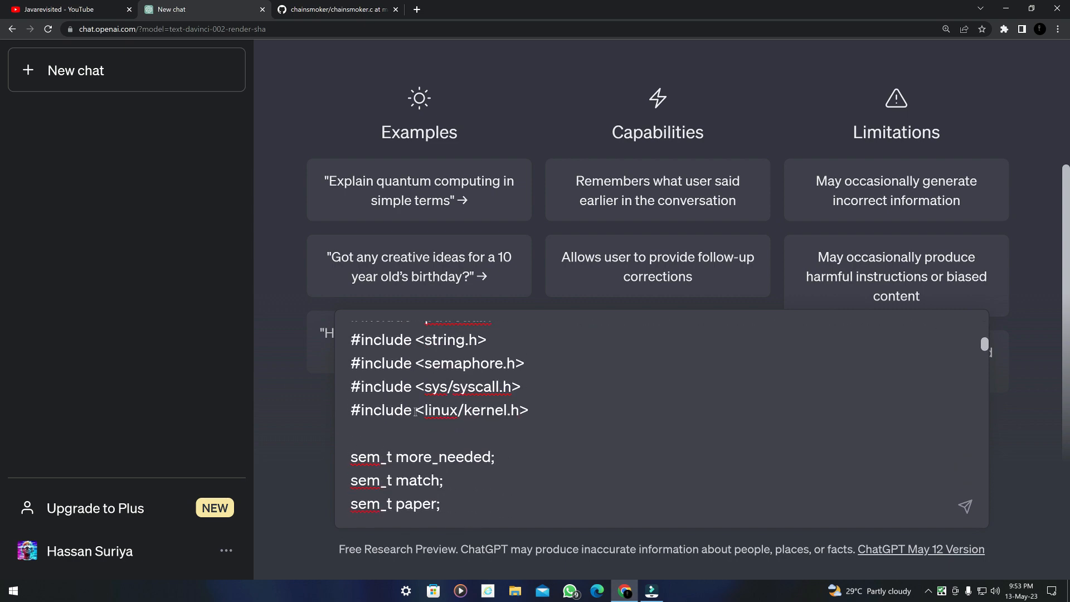
scroll(up, 3)
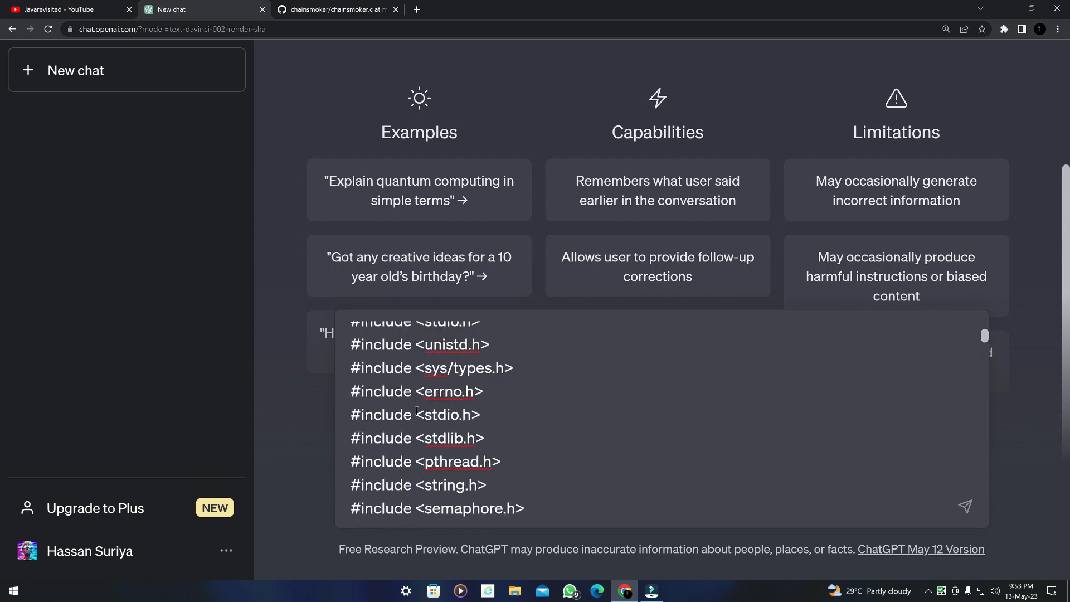
scroll(down, 3)
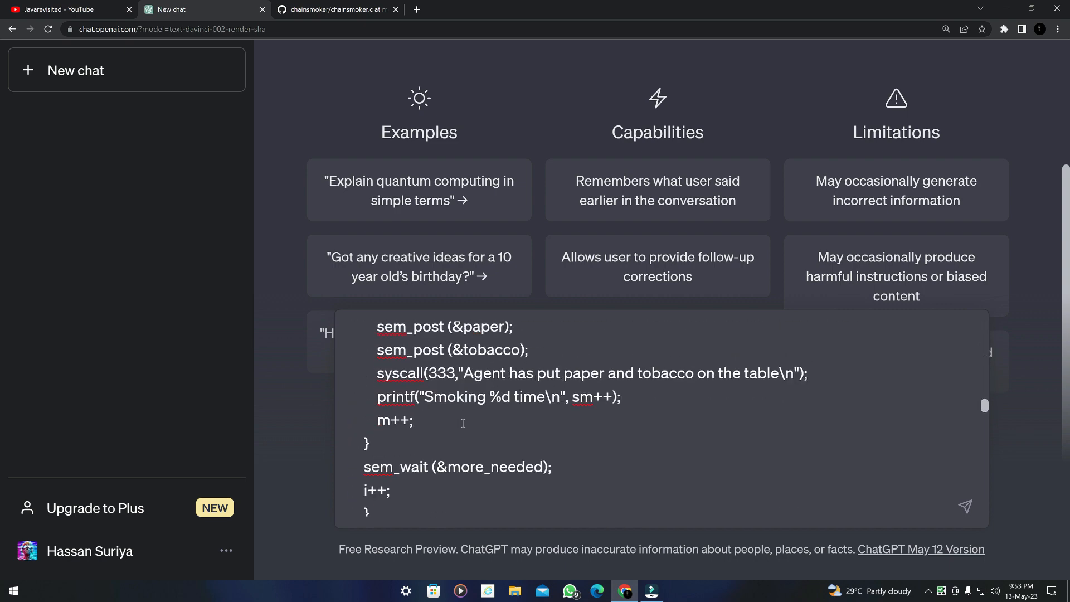
scroll(down, 3)
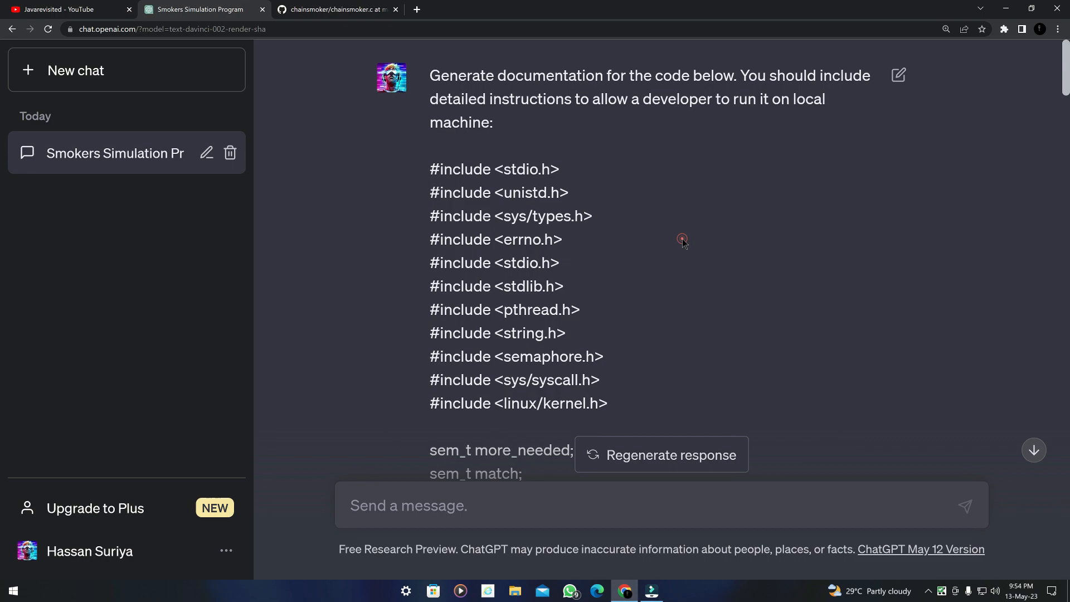
Read the generated Overview, Dependencies and Usage sections with gcc compile and run steps.
scroll(down, 3)
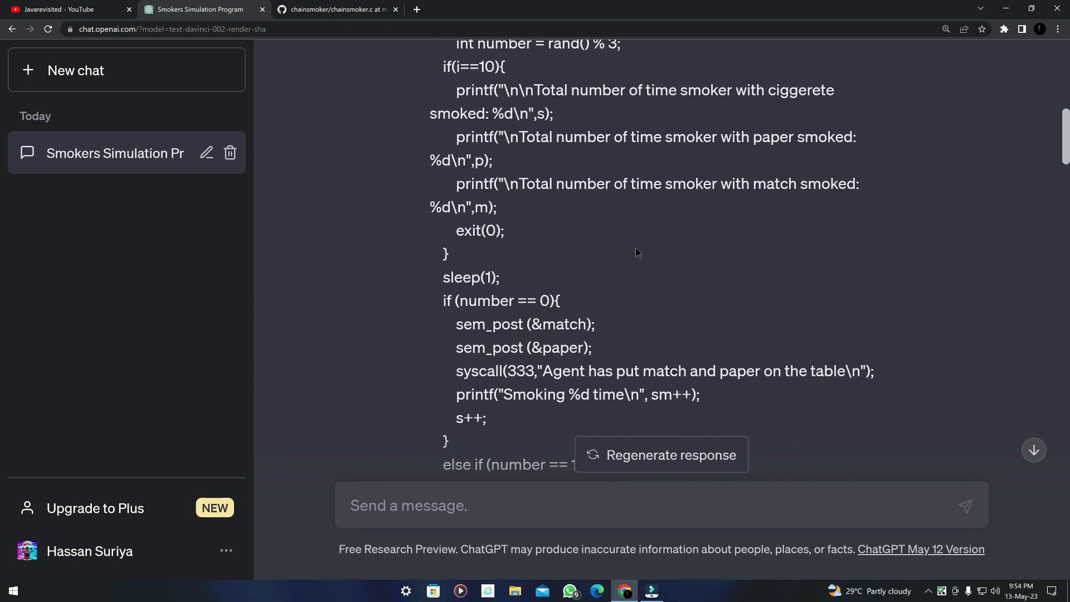
scroll(down, 3)
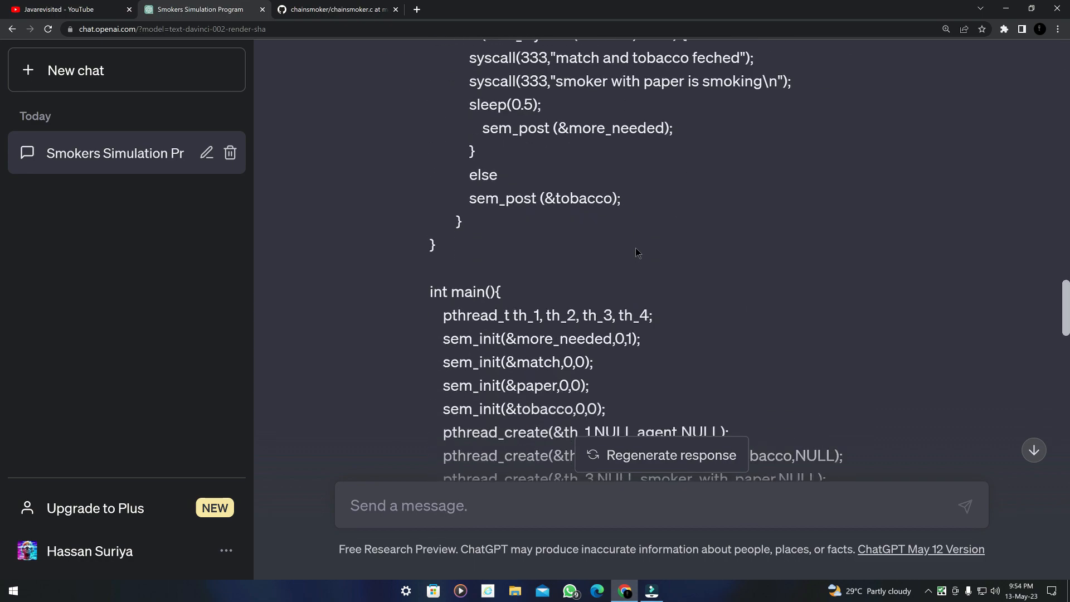
scroll(up, 3)
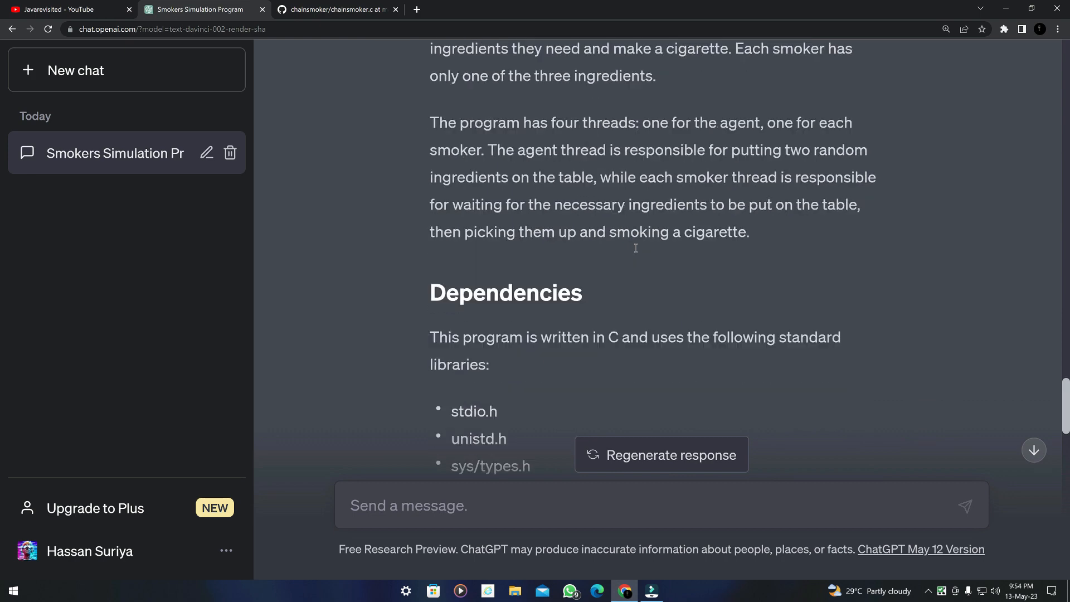
scroll(down, 3)
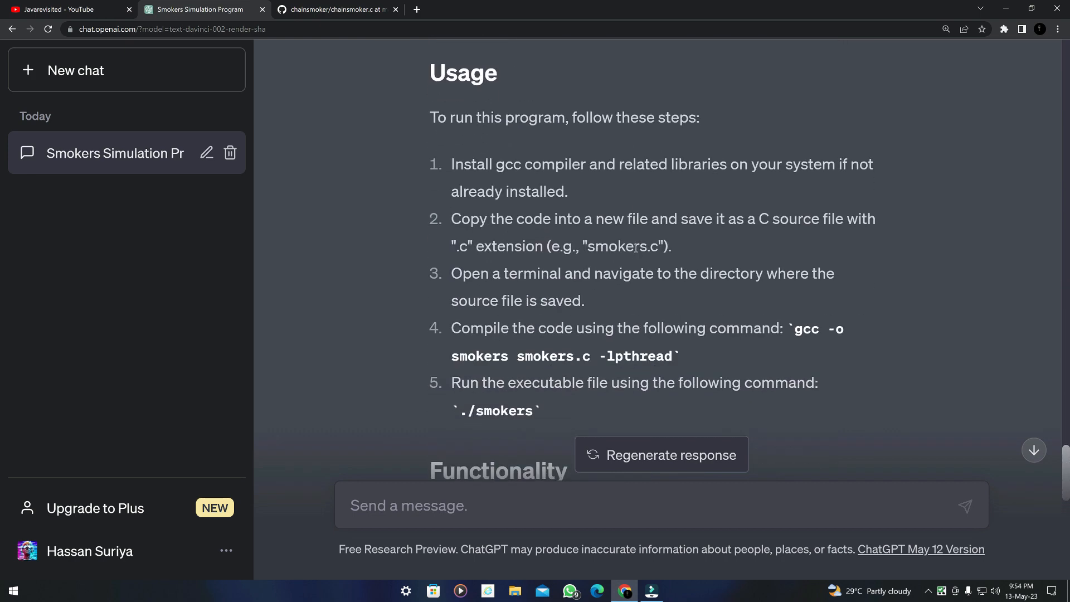
scroll(up, 3)
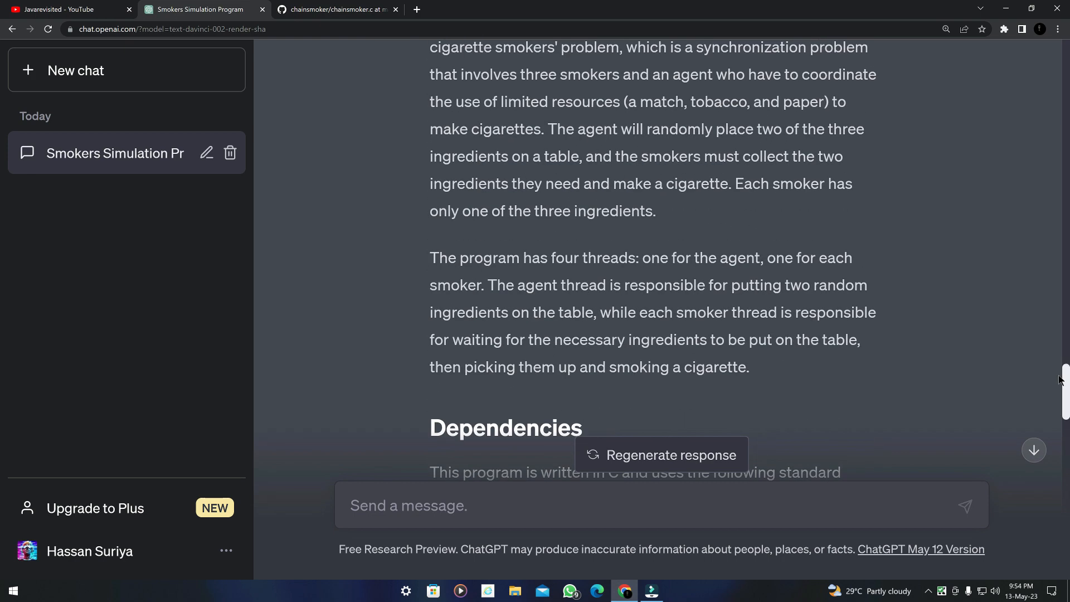
scroll(up, 3)
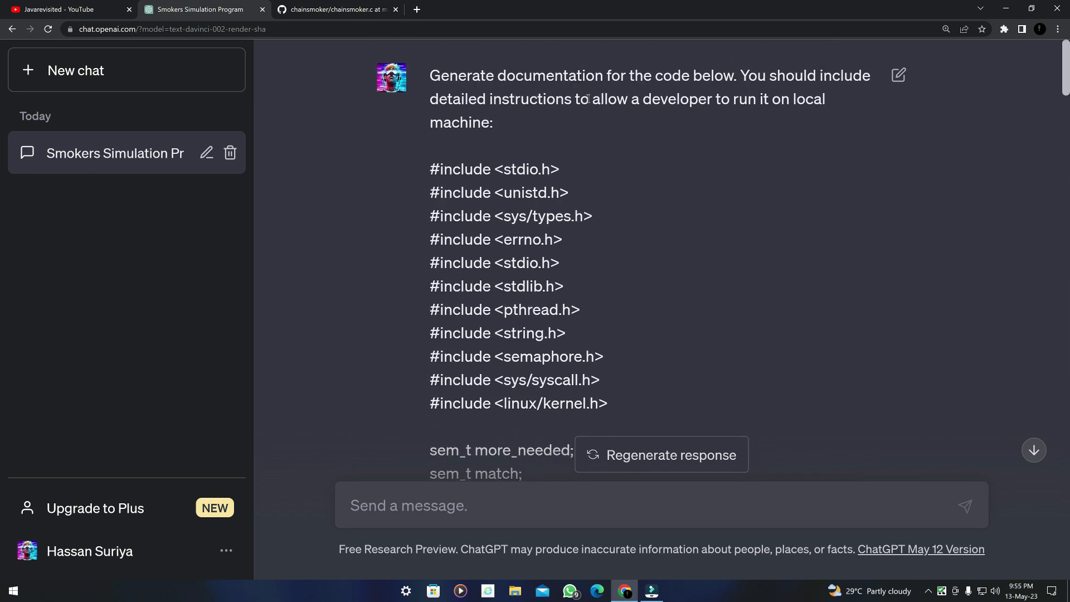
double_click(670, 100)
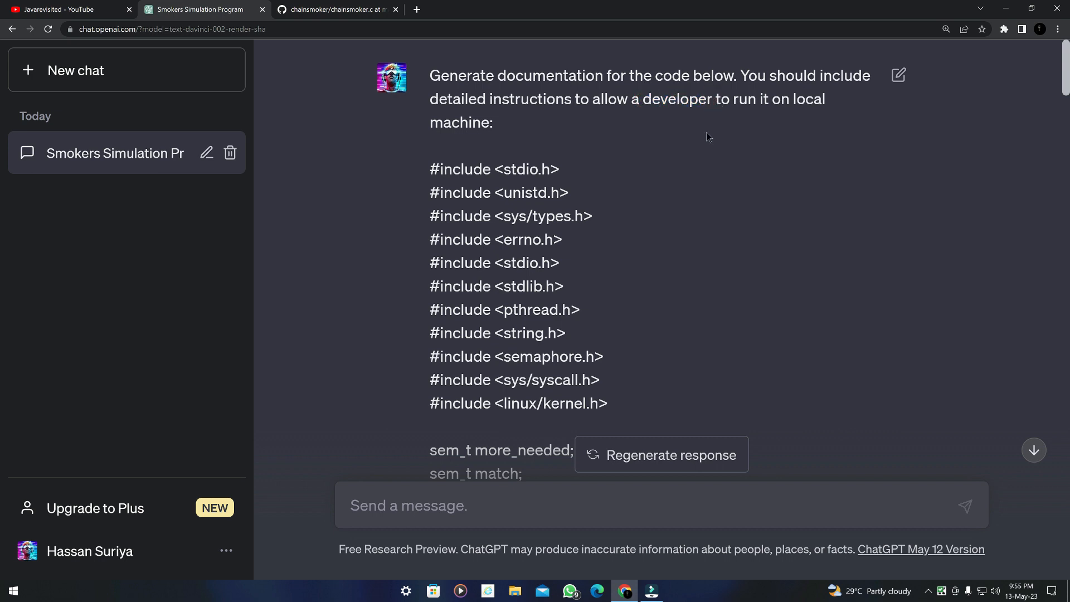
mouse_move(739, 144)
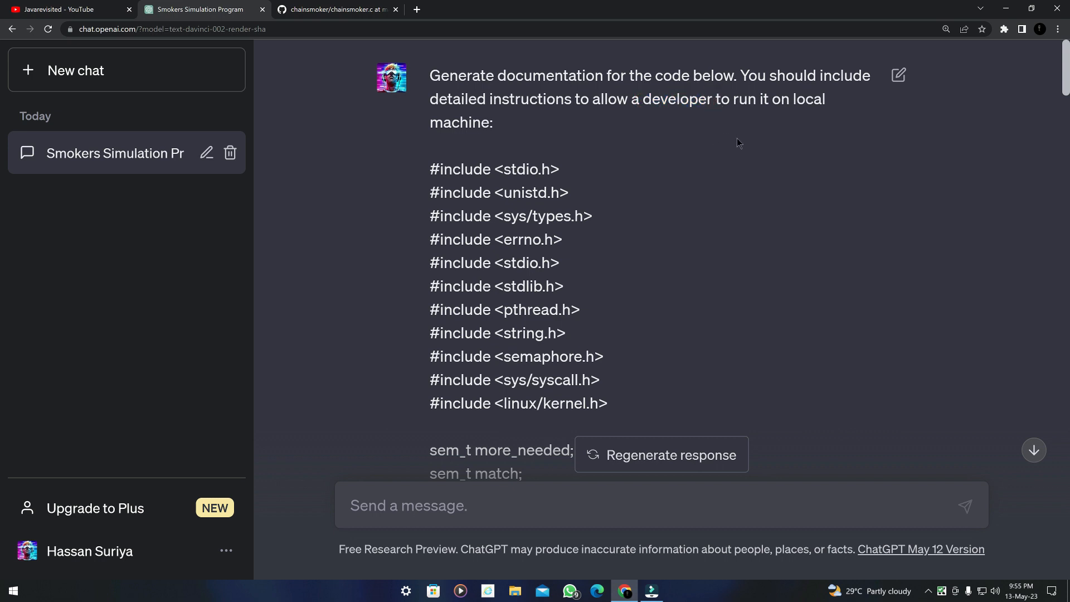
scroll(down, 3)
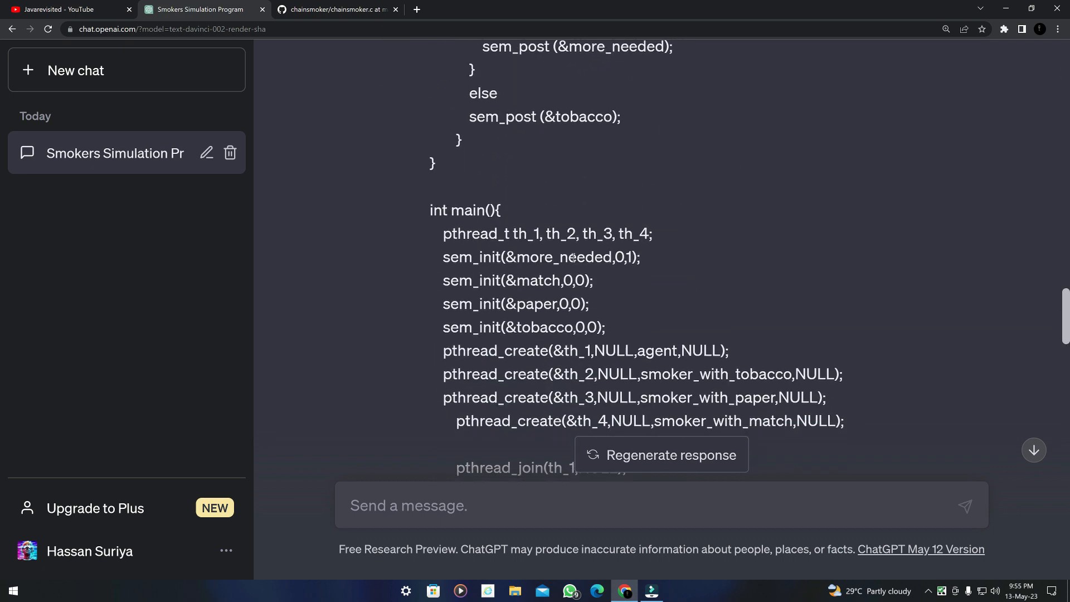
scroll(down, 3)
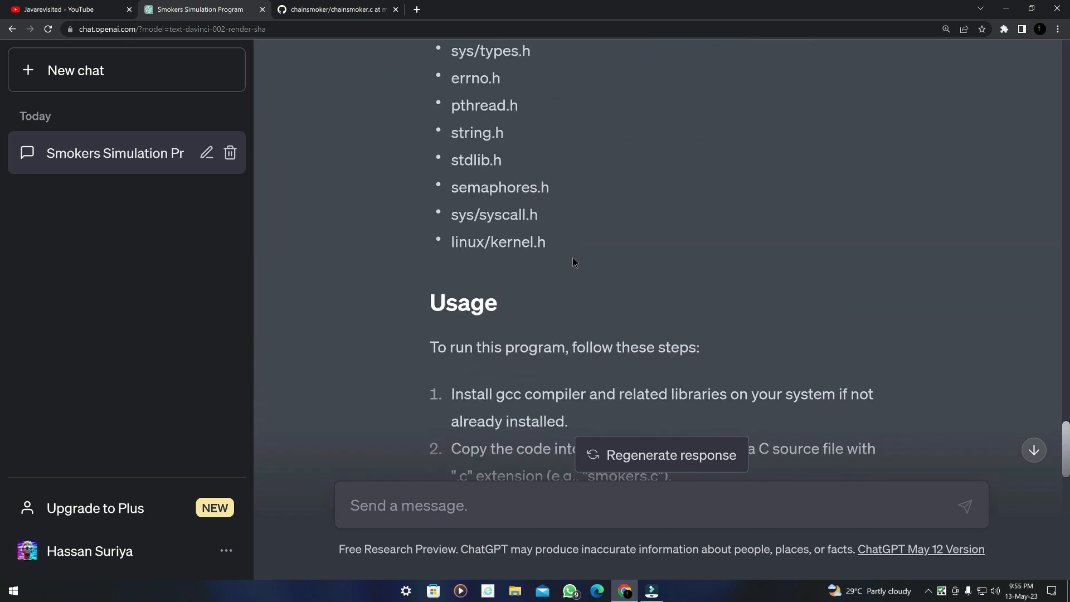
scroll(down, 3)
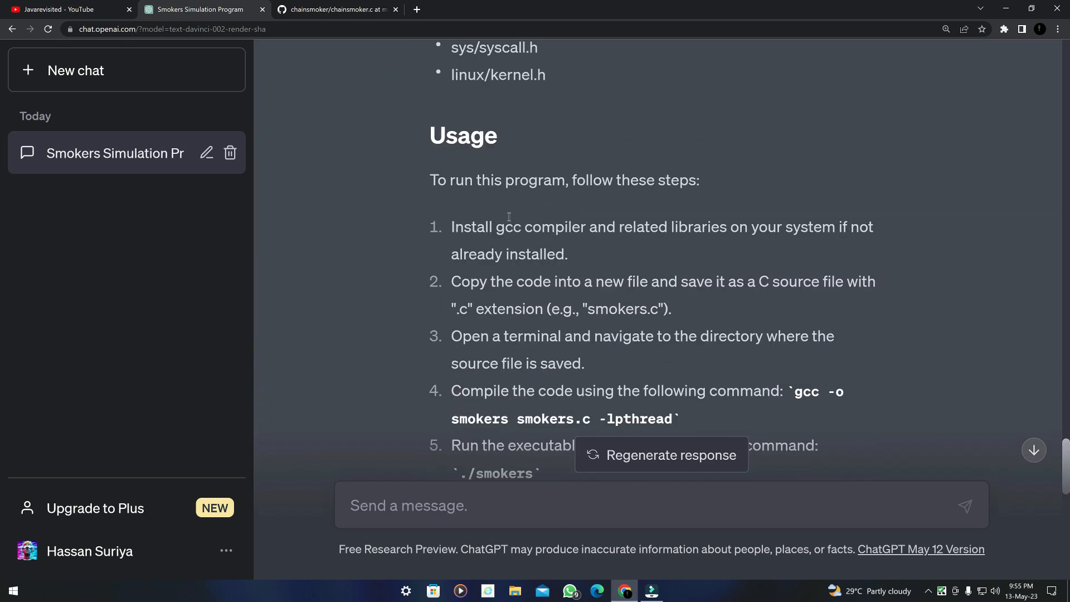
scroll(down, 3)
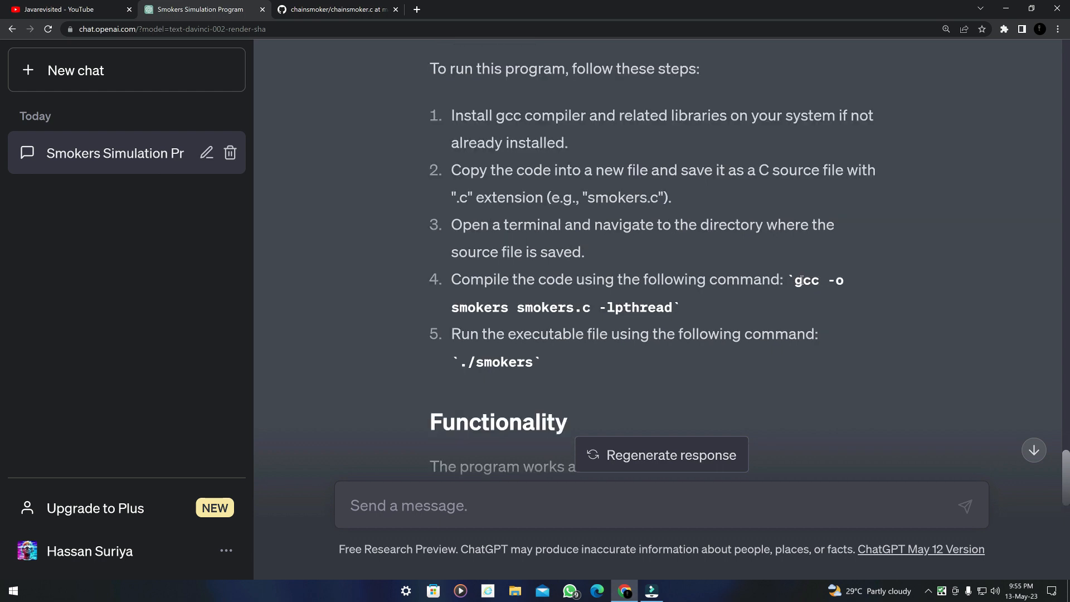
mouse_move(833, 269)
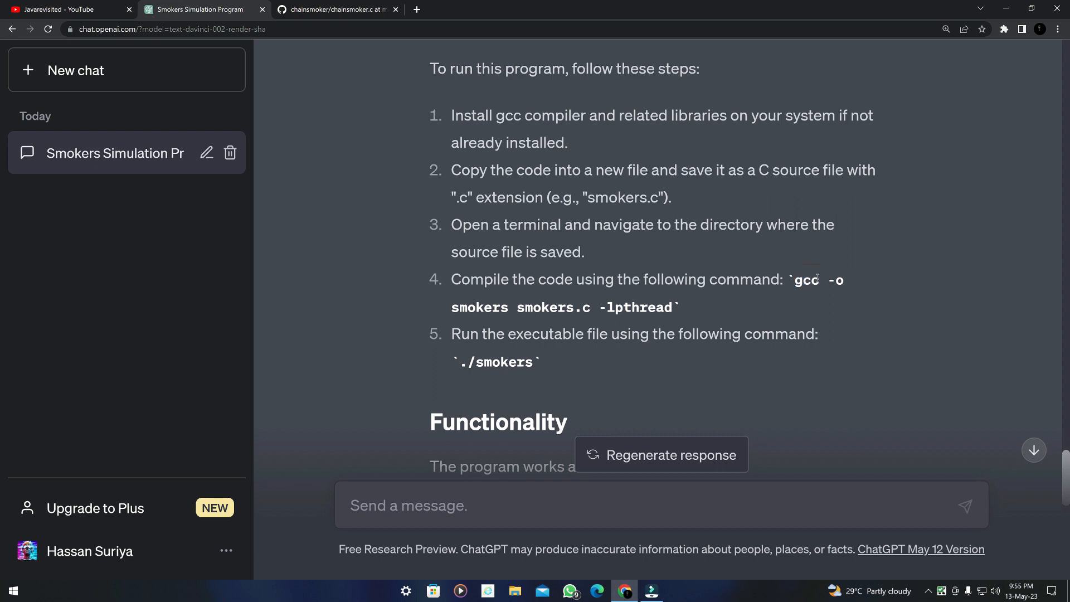
double_click(467, 308)
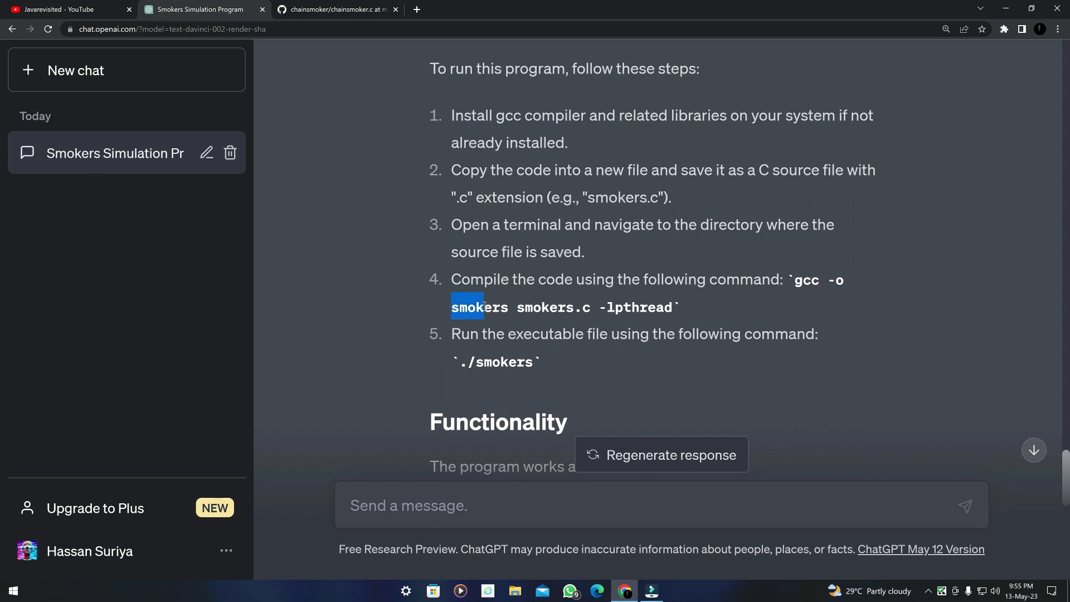
double_click(544, 307)
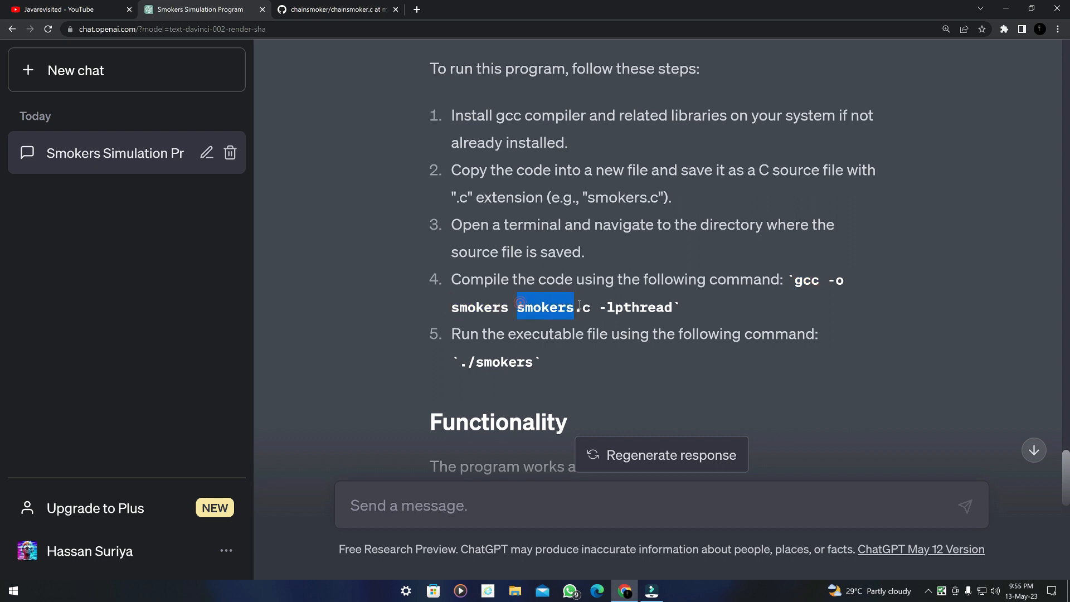
click(335, 9)
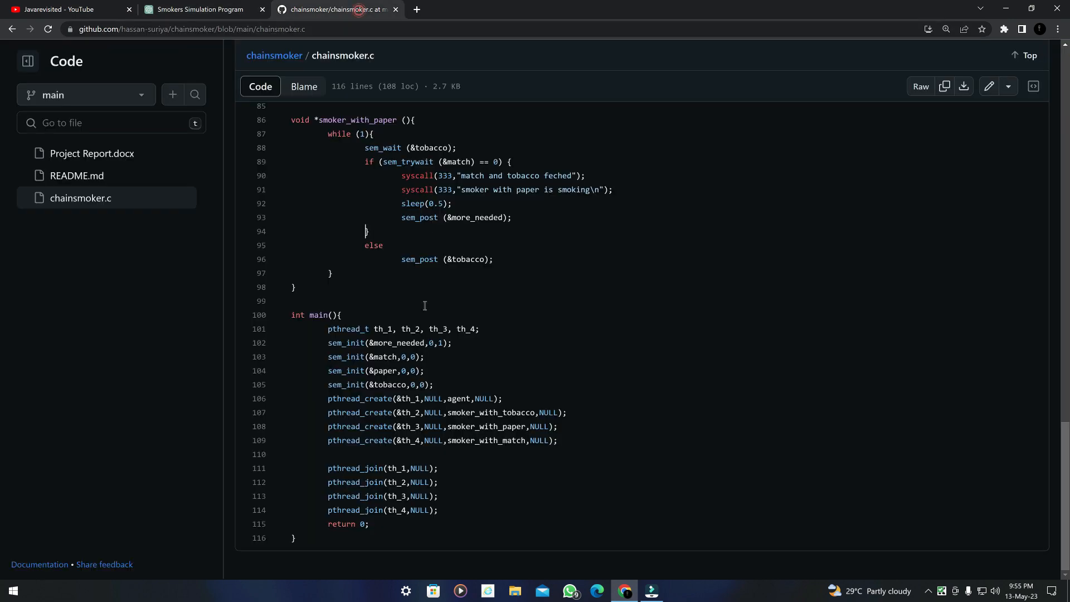
click(198, 9)
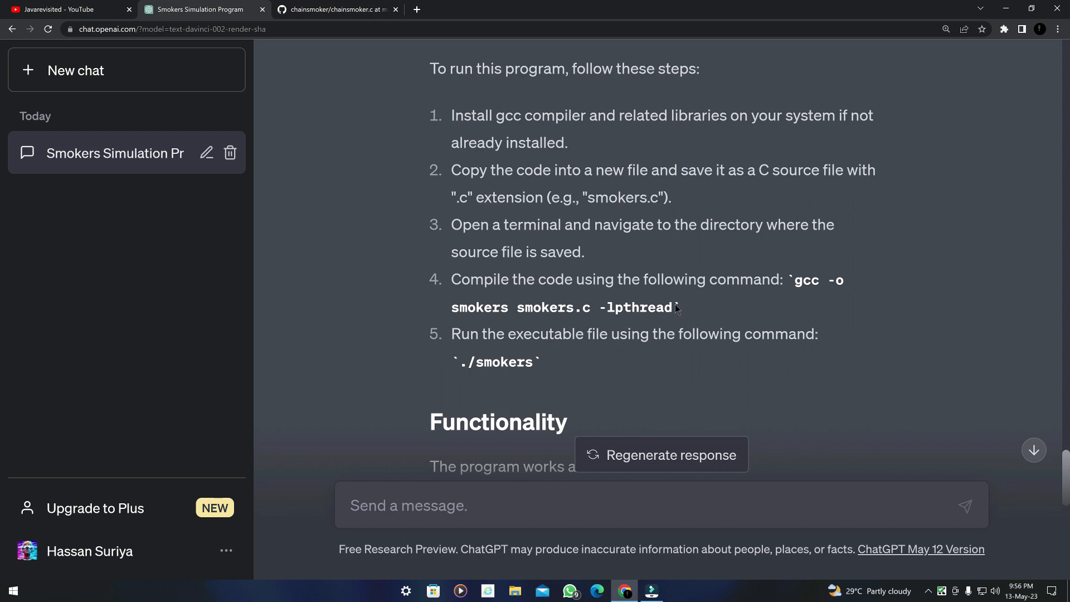
mouse_move(627, 308)
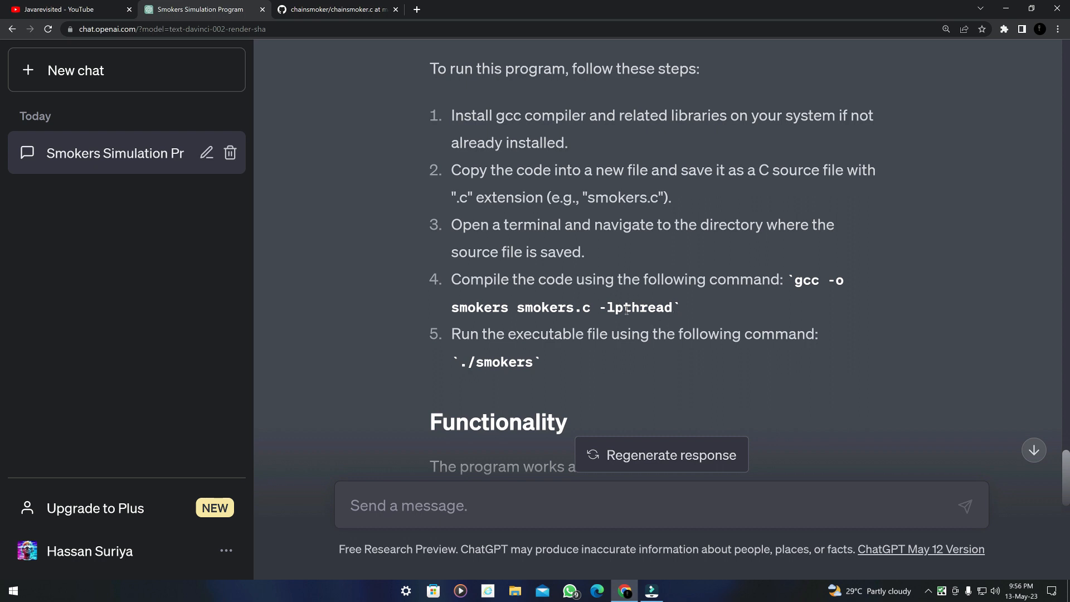
scroll(down, 3)
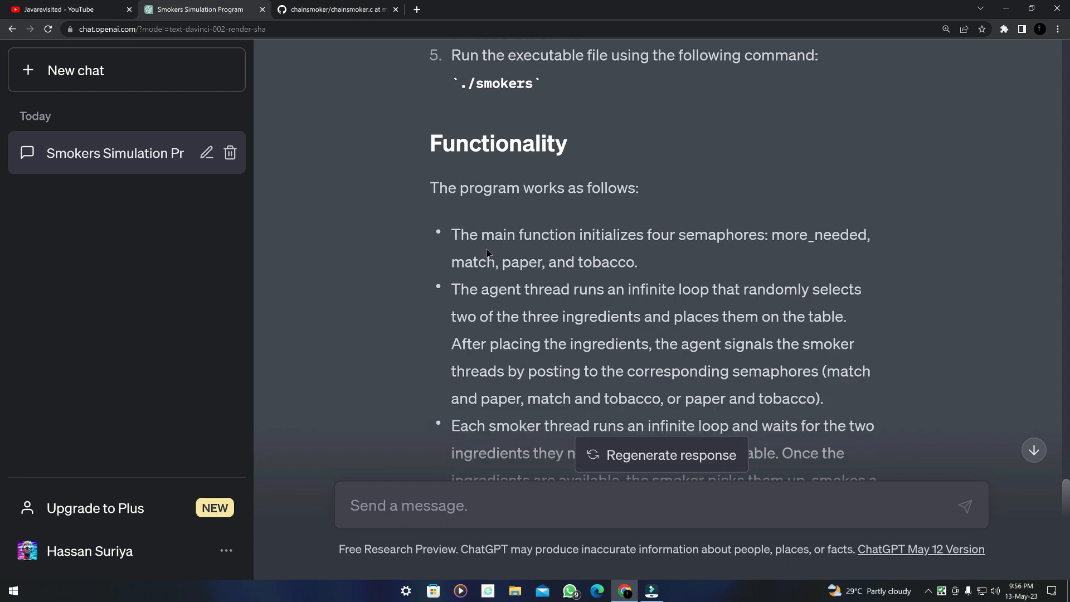
scroll(down, 3)
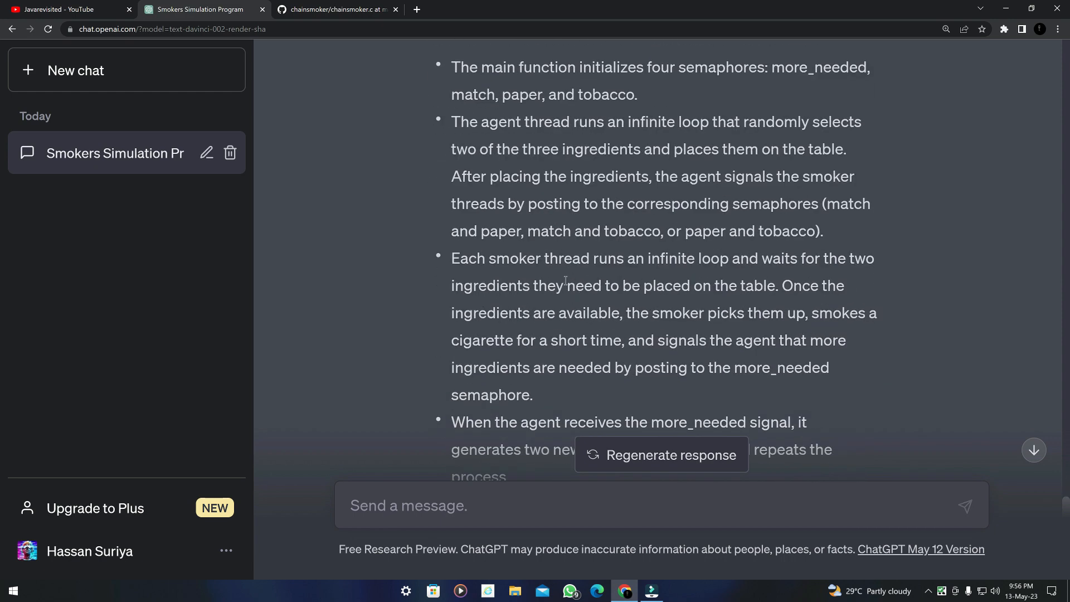
scroll(up, 3)
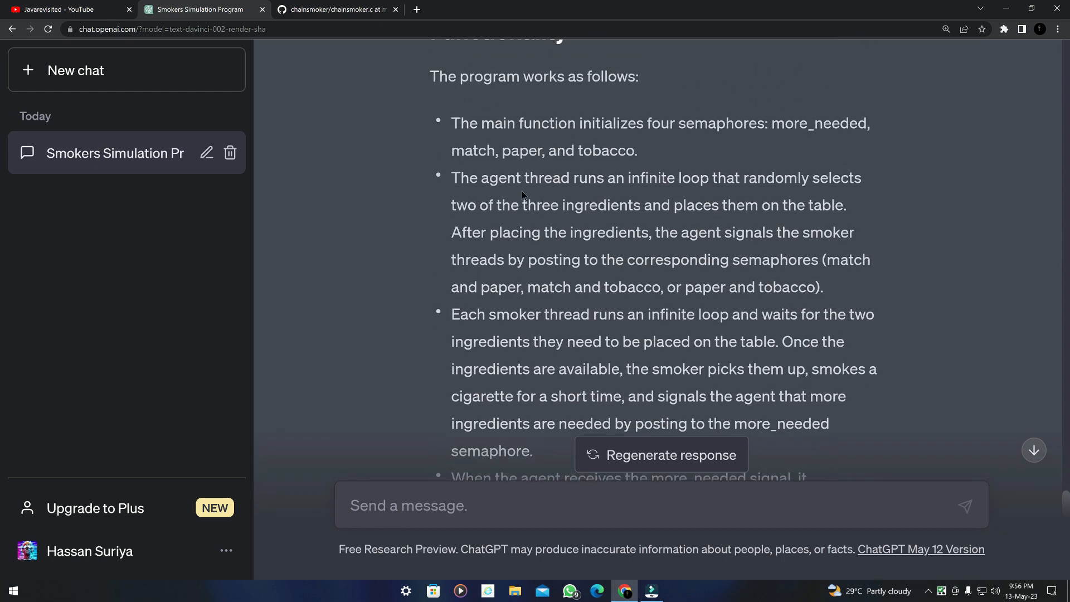
click(333, 9)
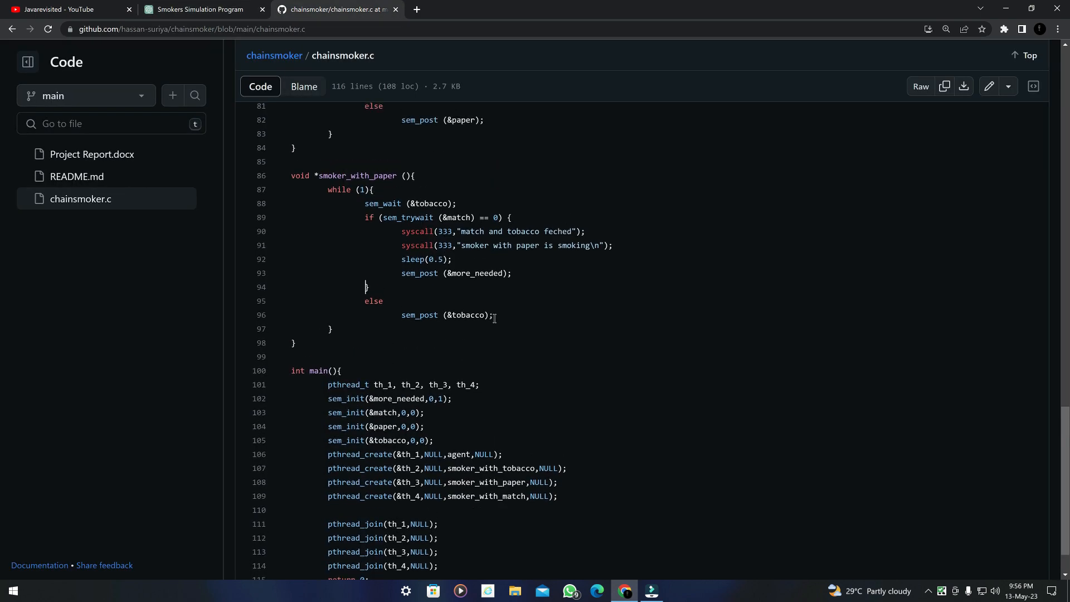
click(198, 9)
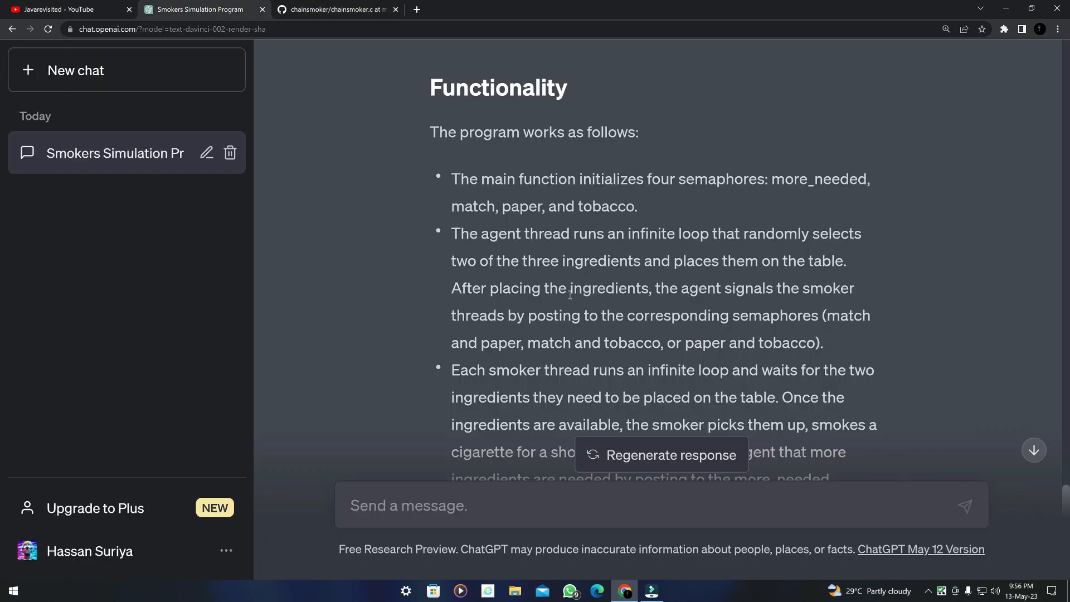
scroll(down, 3)
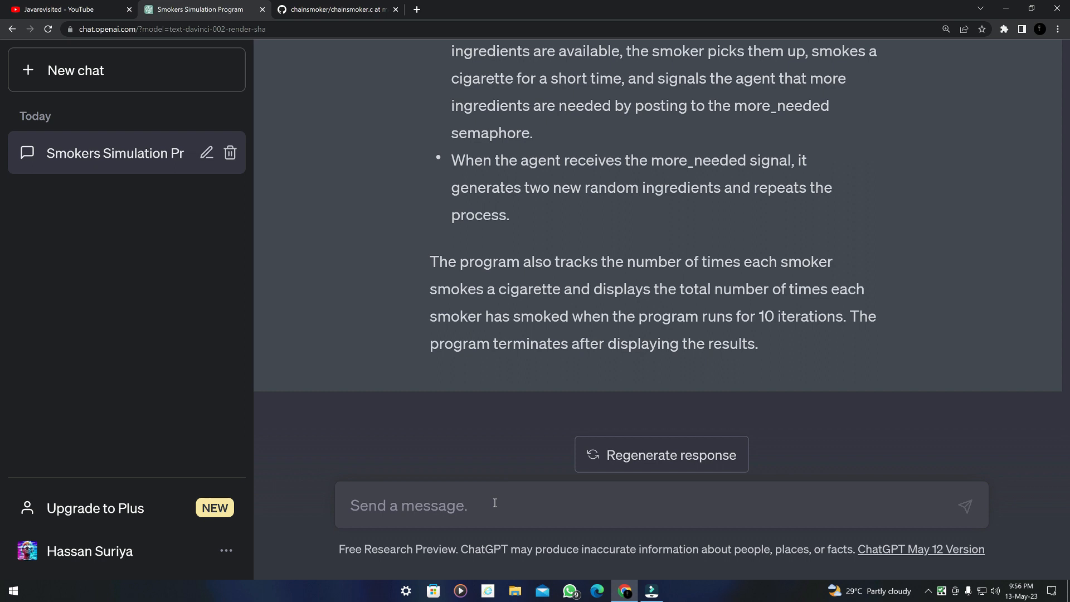
Ask ChatGPT to 'explain what the code does' and read the threads-and-semaphores answer.
text(e)
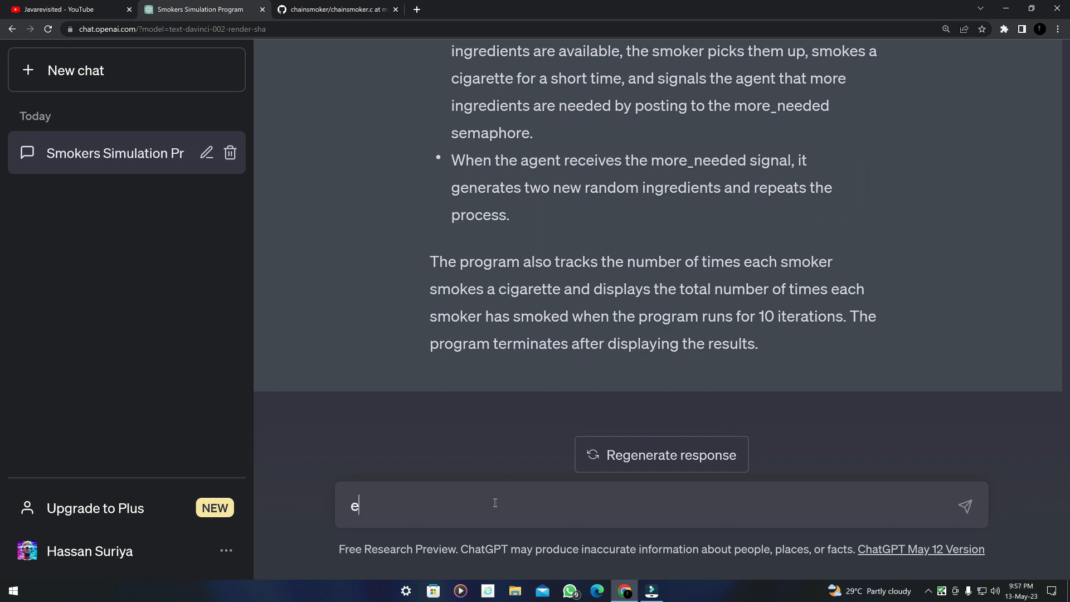
text(xplain what the code does)
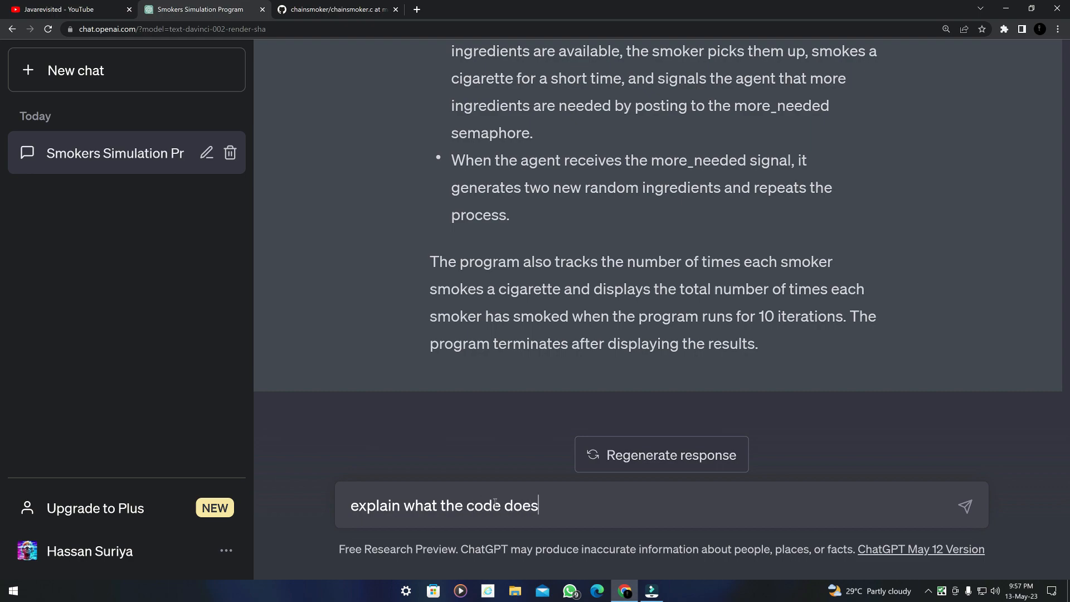
click(965, 505)
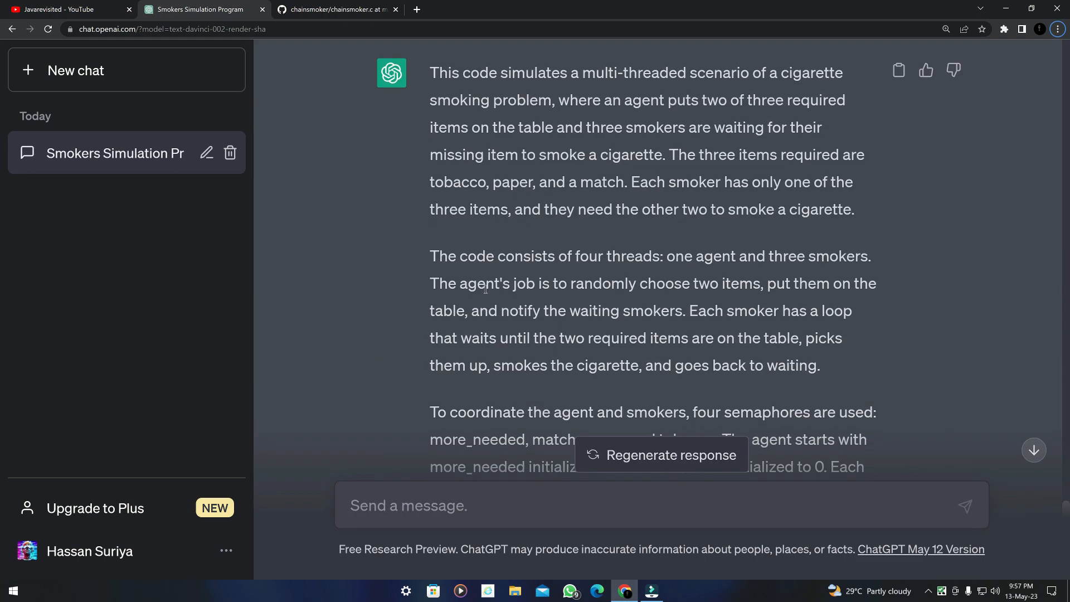
scroll(down, 3)
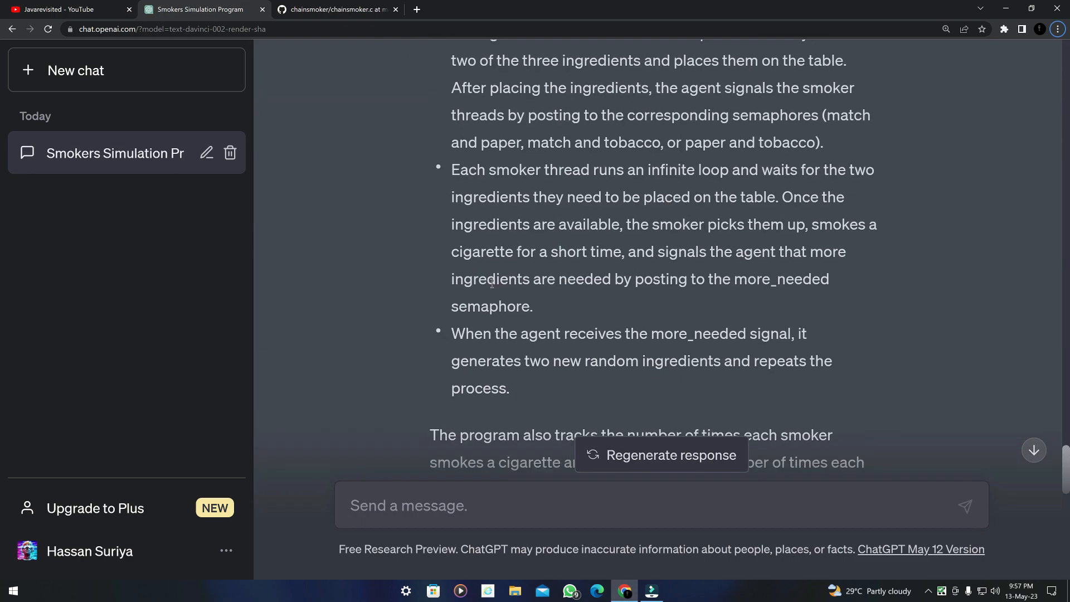
scroll(down, 3)
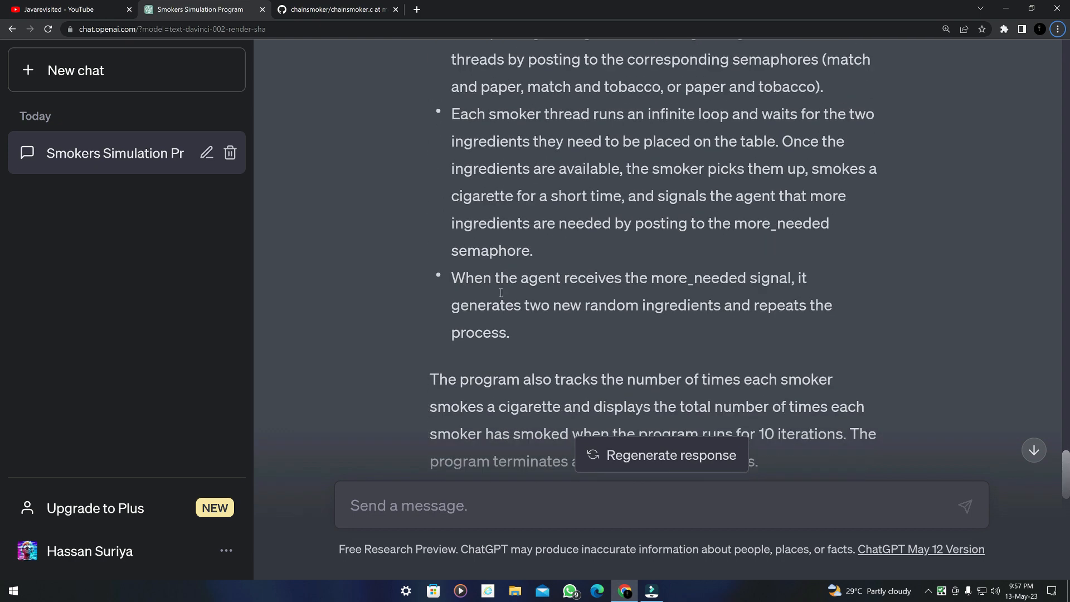
scroll(down, 3)
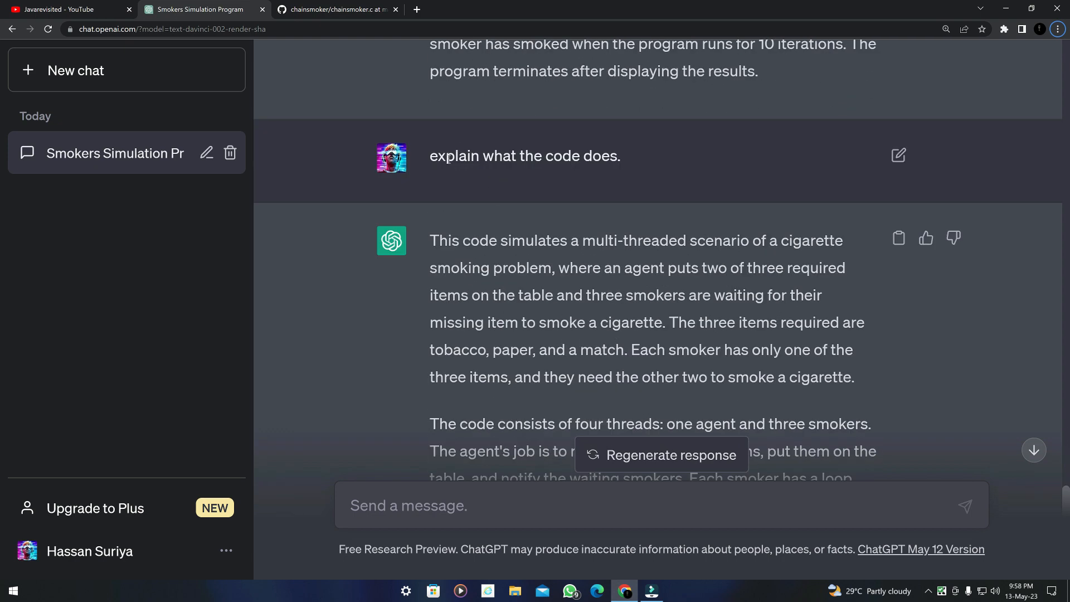
scroll(down, 3)
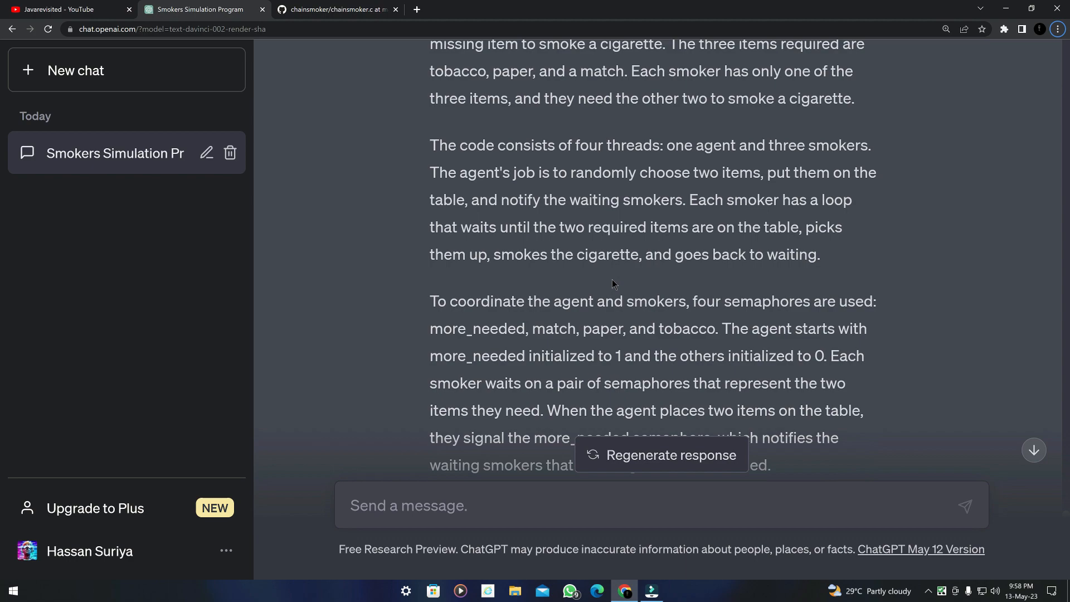
Review the rest of the explanation and select the word more_needed in it.
scroll(up, 3)
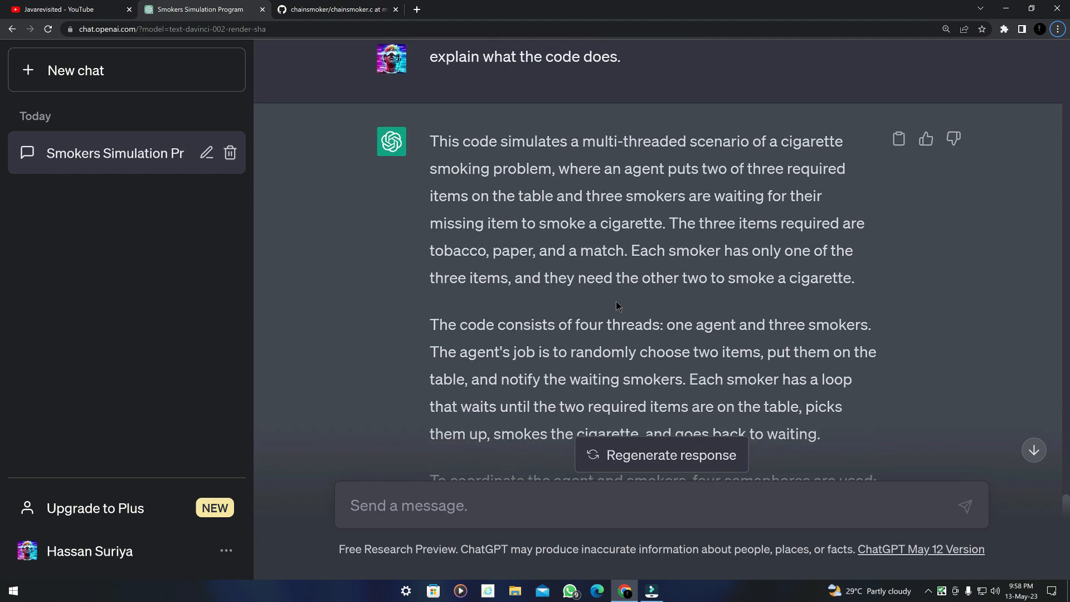
scroll(down, 3)
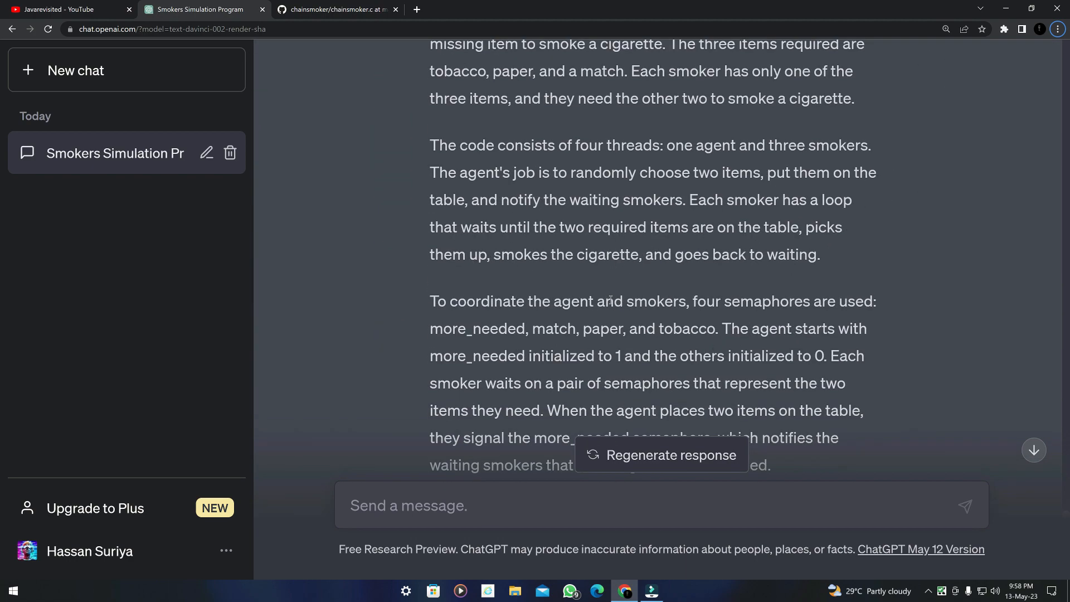
scroll(down, 3)
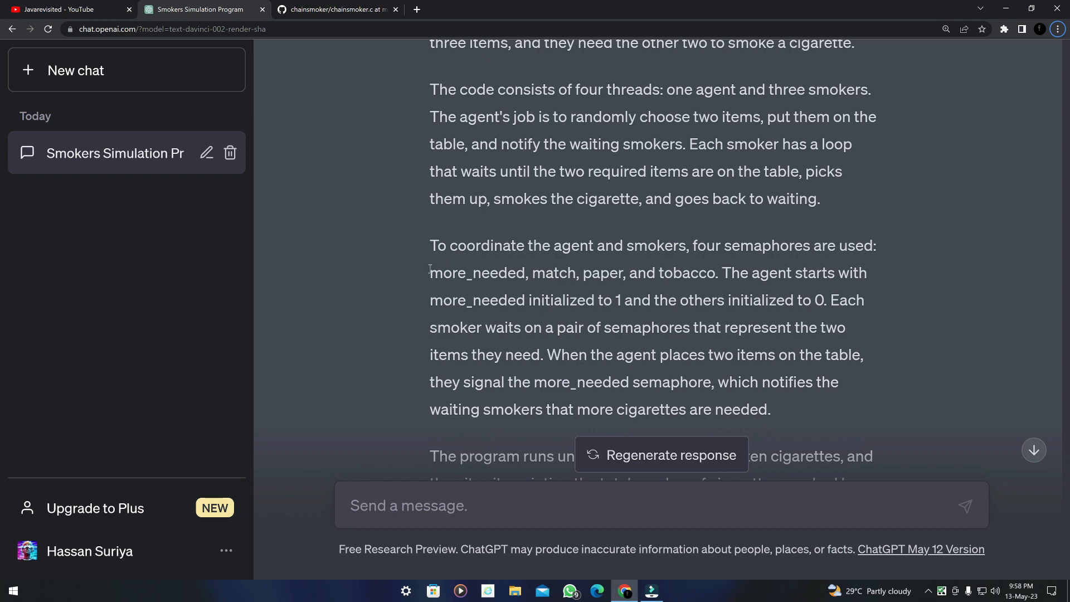
double_click(476, 273)
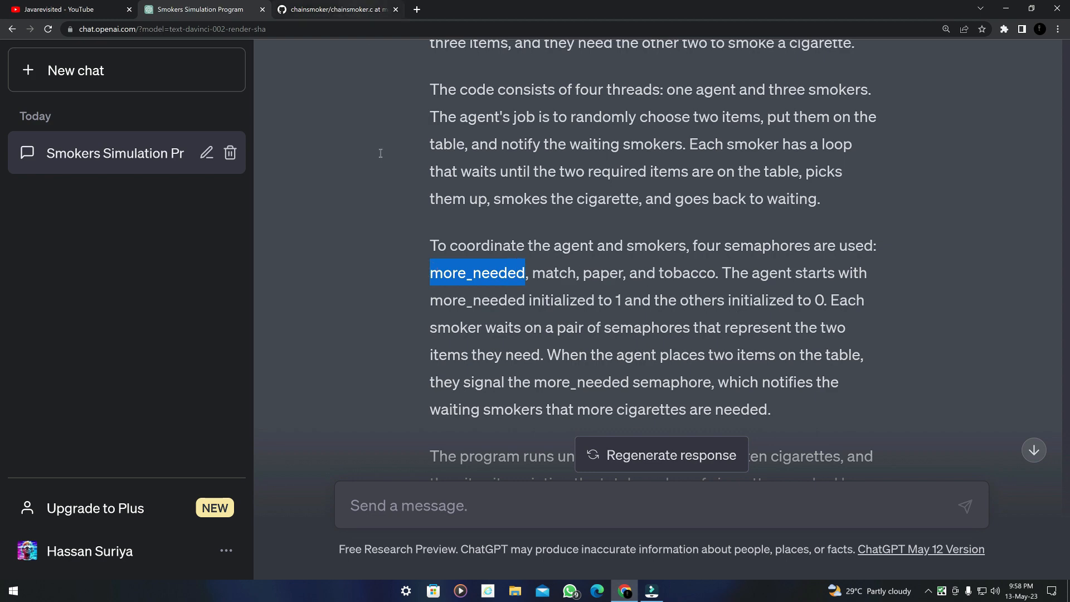
click(334, 9)
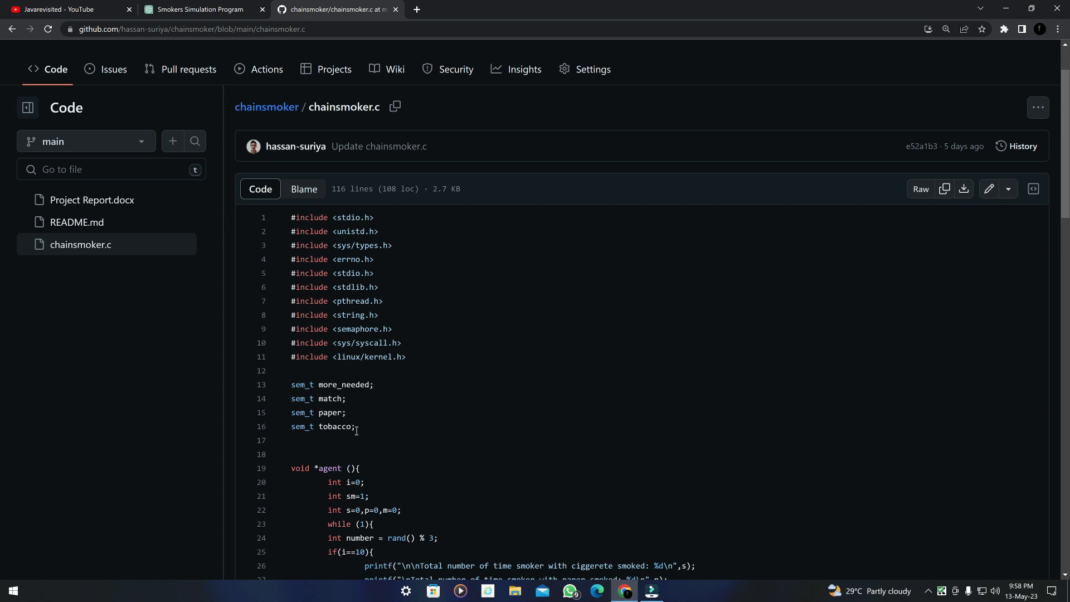
click(301, 385)
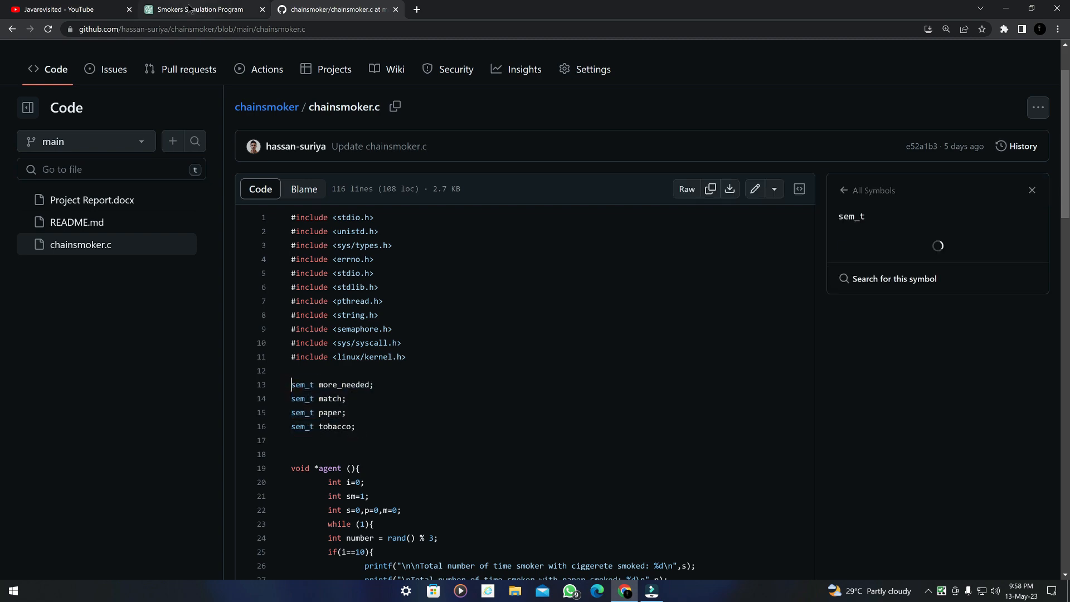
click(198, 10)
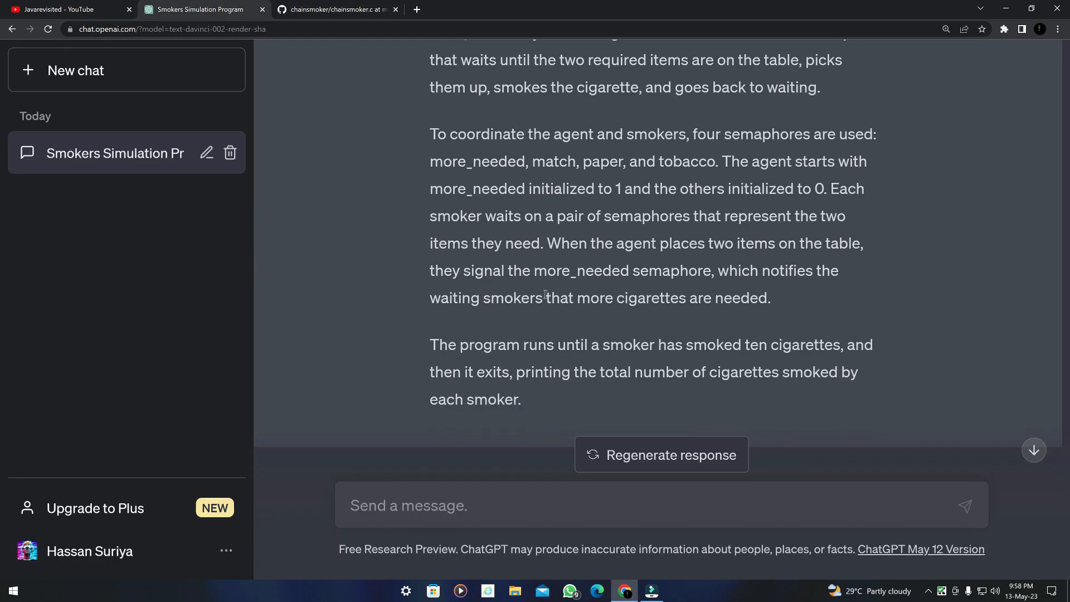
mouse_move(589, 259)
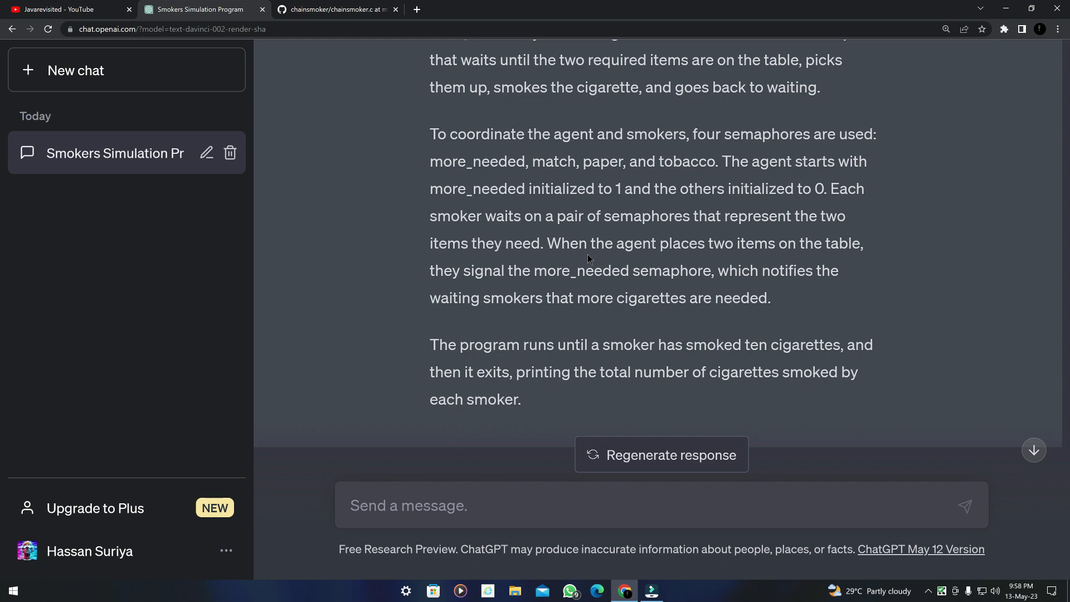
mouse_move(413, 76)
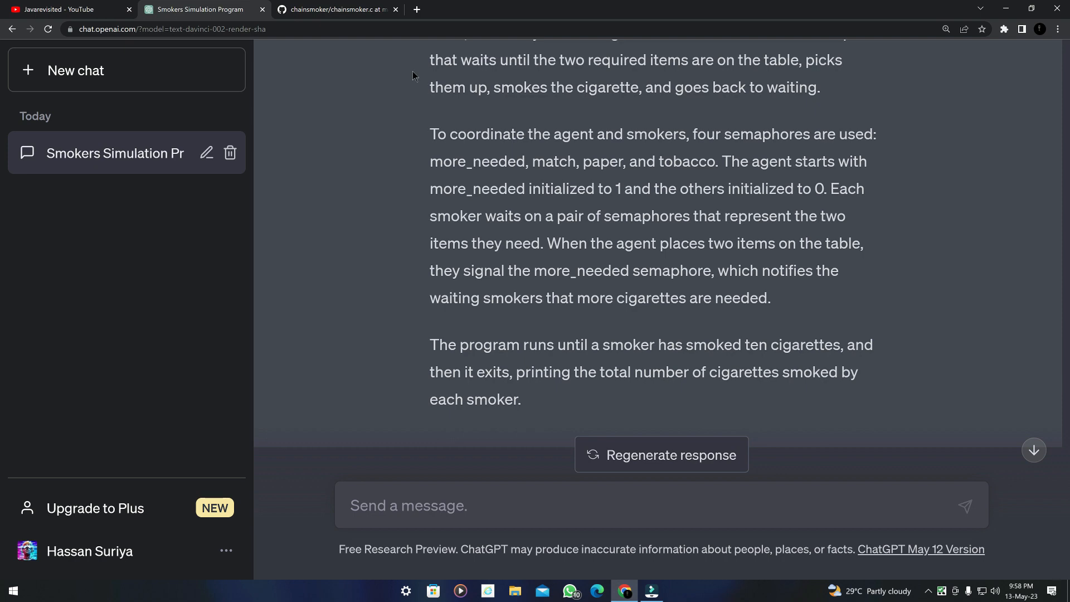
click(334, 9)
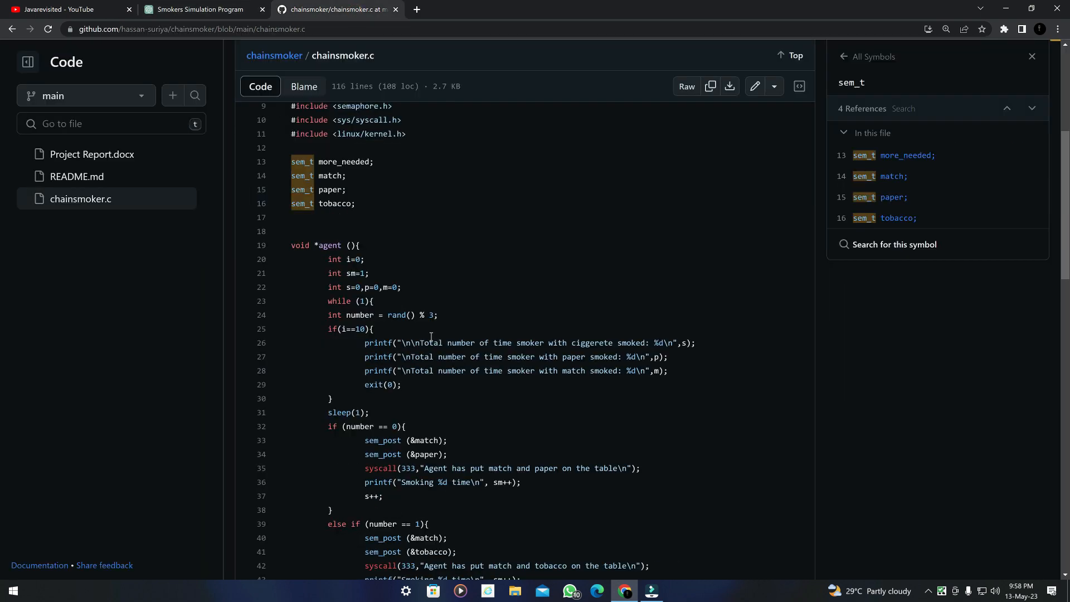
scroll(up, 3)
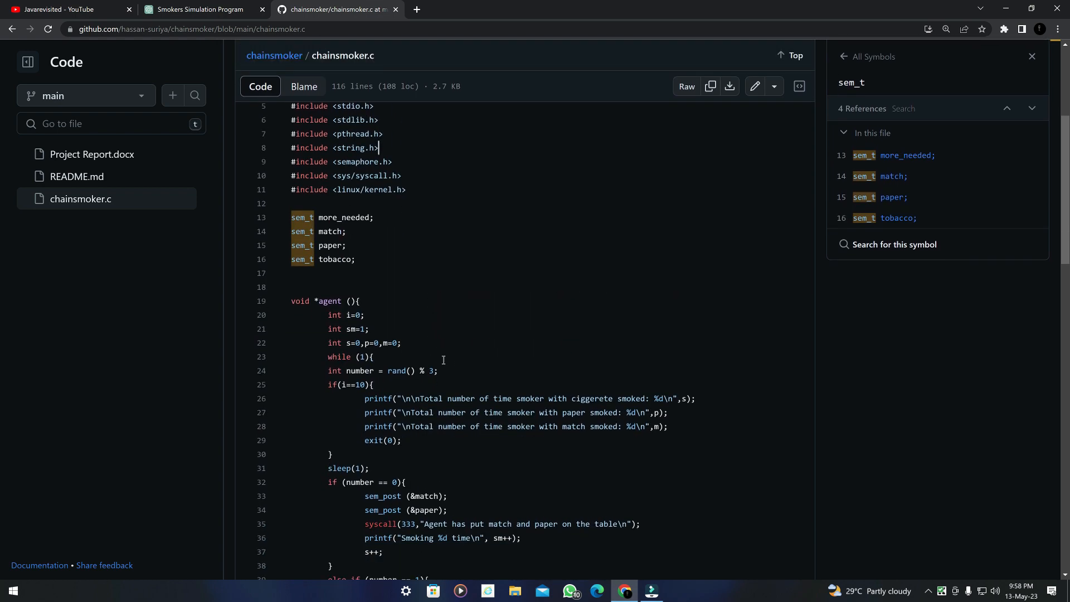
scroll(down, 3)
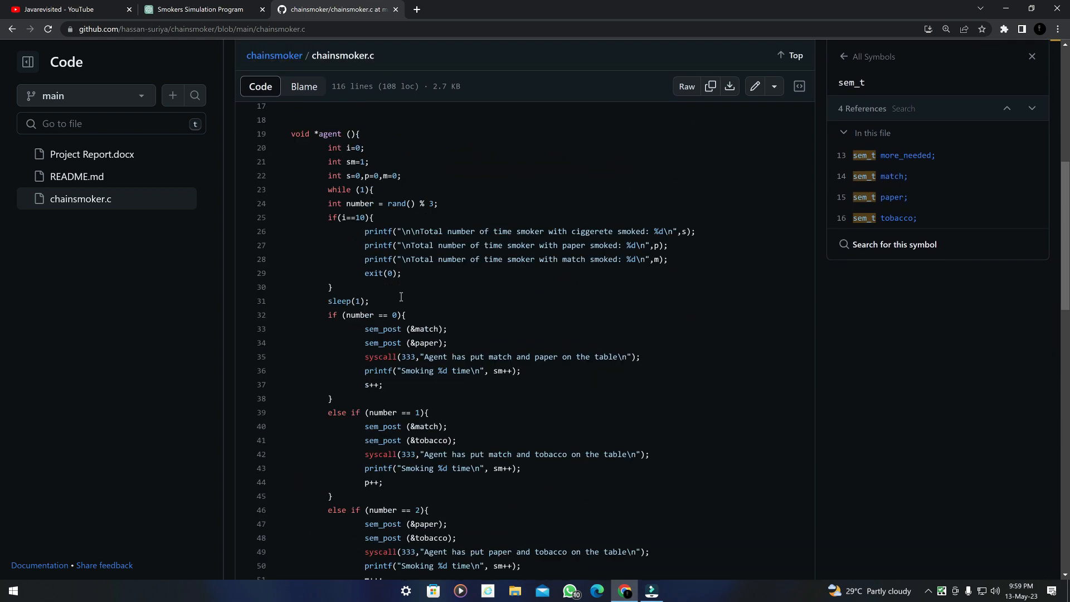
click(198, 9)
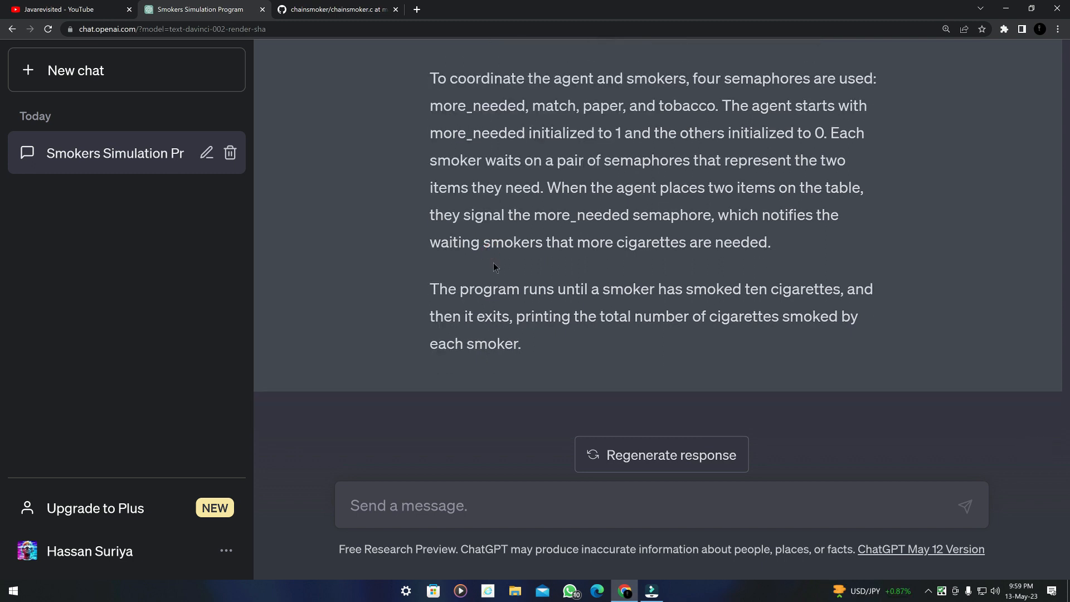
Ask ChatGPT to 'list vulnerabilities that exists in the code.'.
click(562, 505)
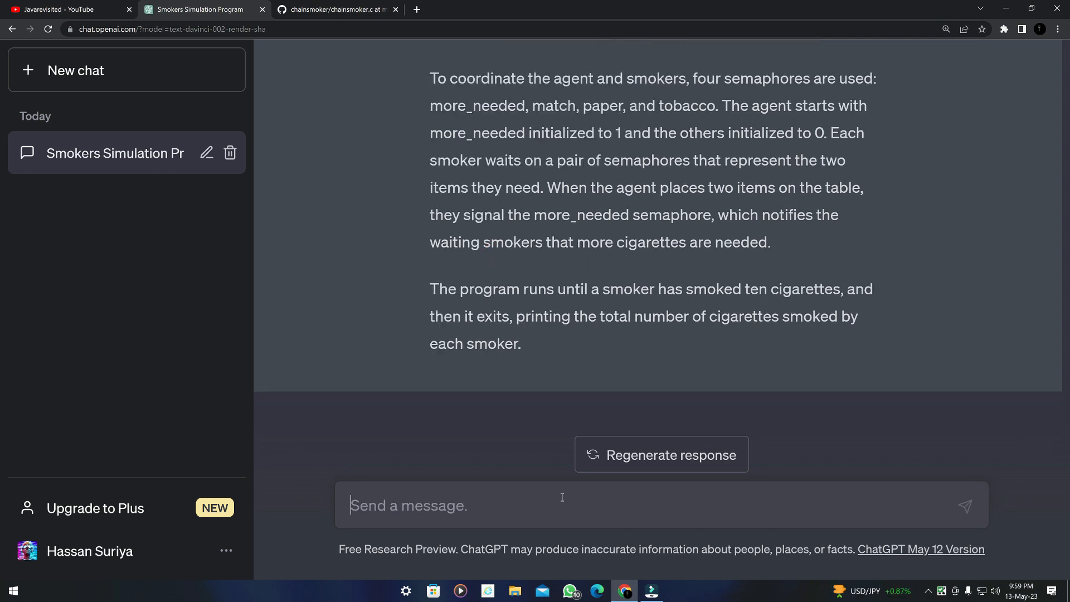
text(list vulnera)
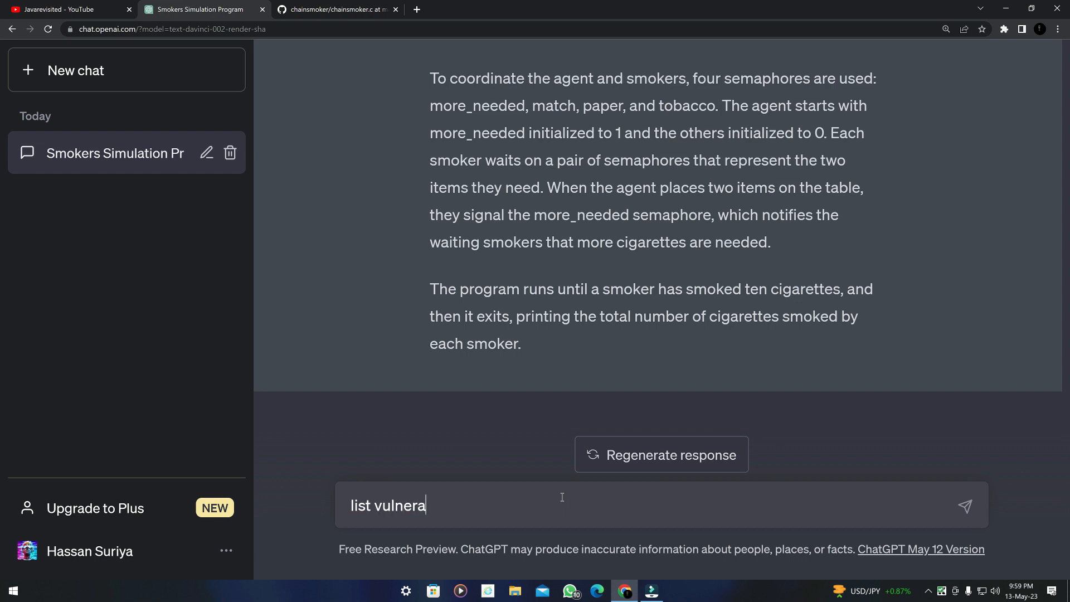
text(bilities that exists t)
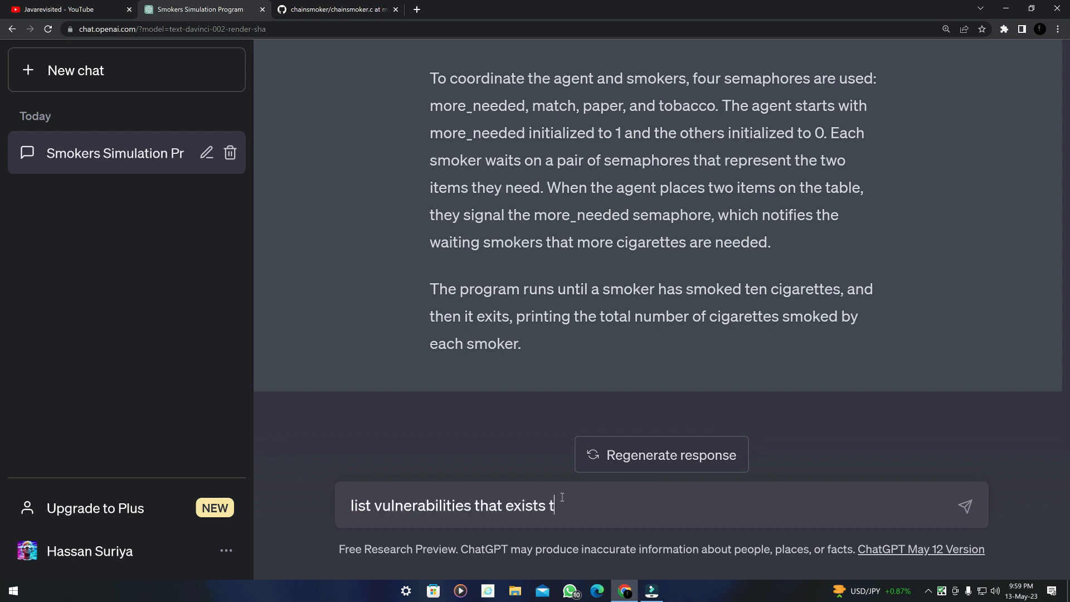
text(n the code.)
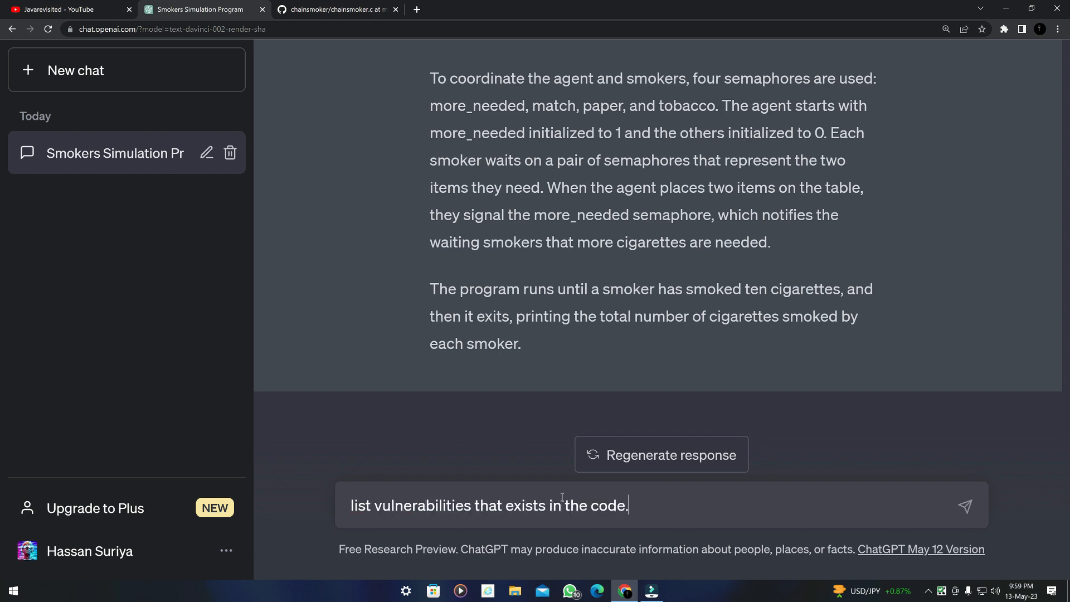
click(965, 506)
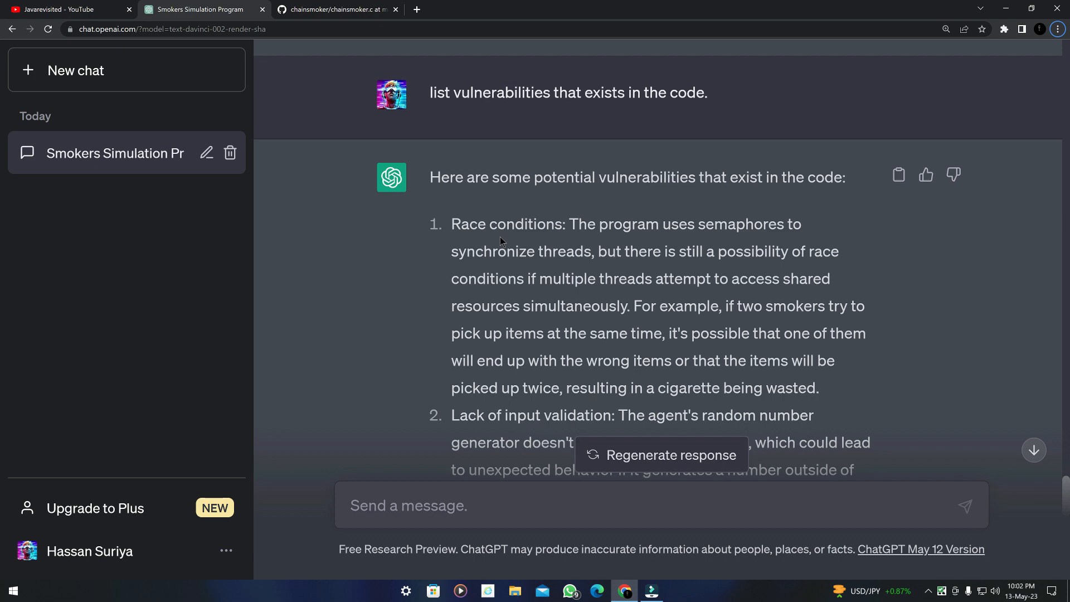
Read the seven listed issues: race conditions, missing error handling and cleanup, non-thread-safe rand().
scroll(down, 3)
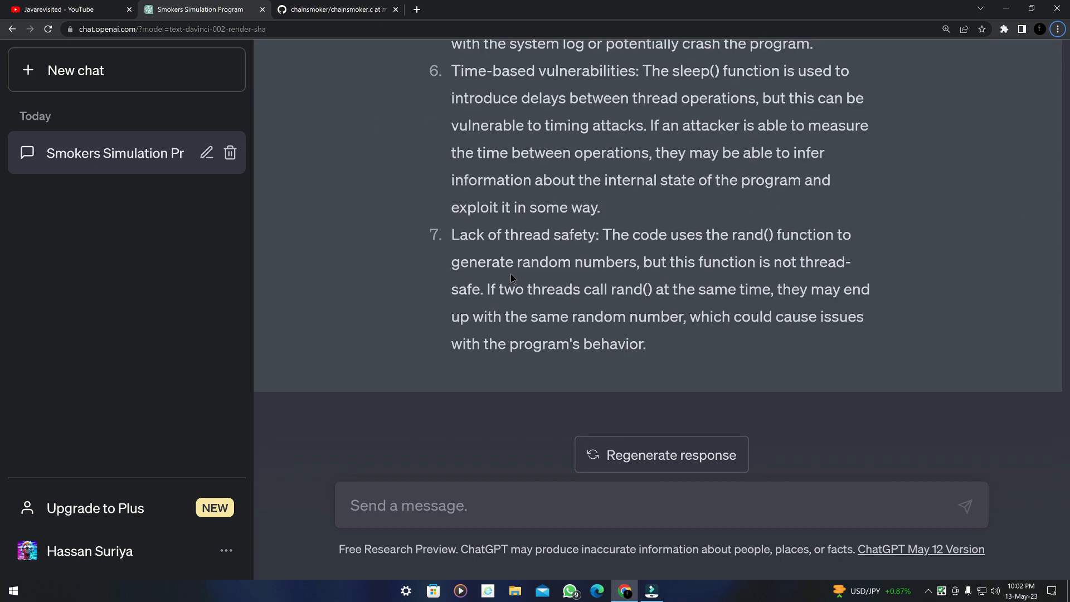
scroll(up, 3)
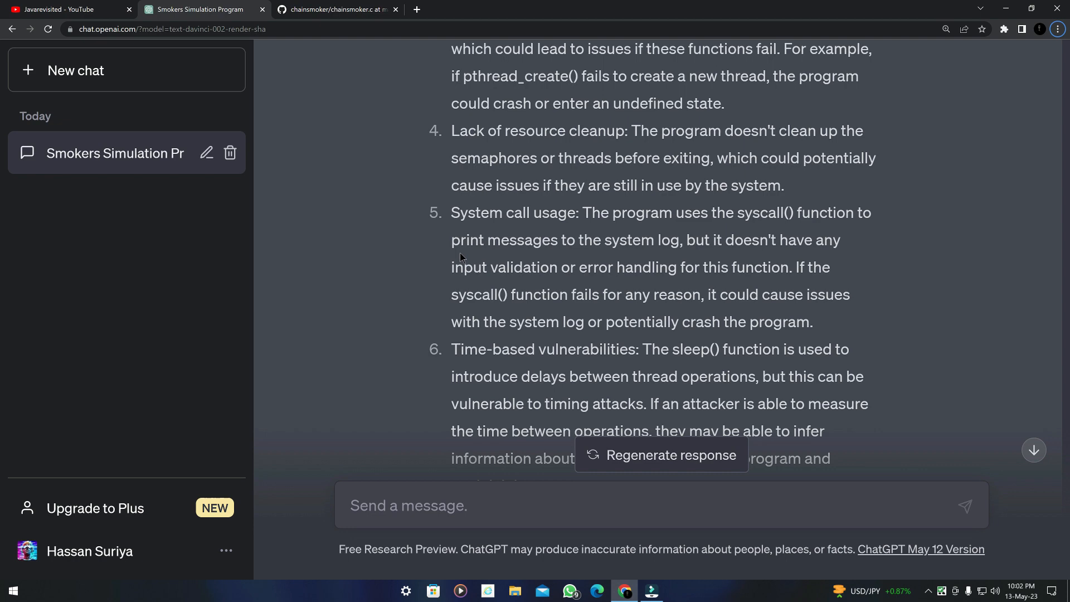
scroll(up, 3)
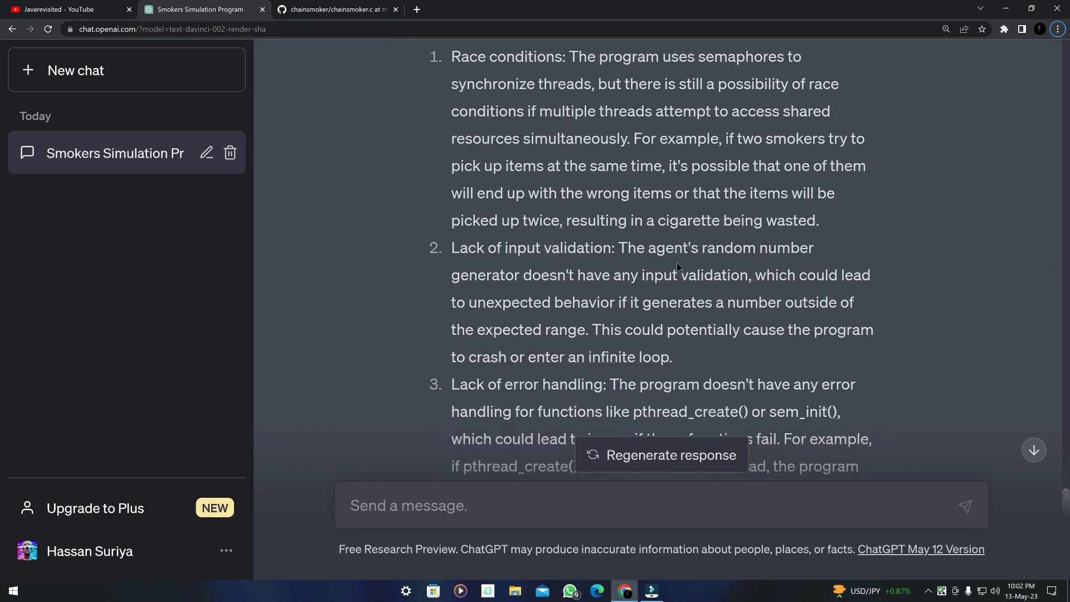
scroll(down, 3)
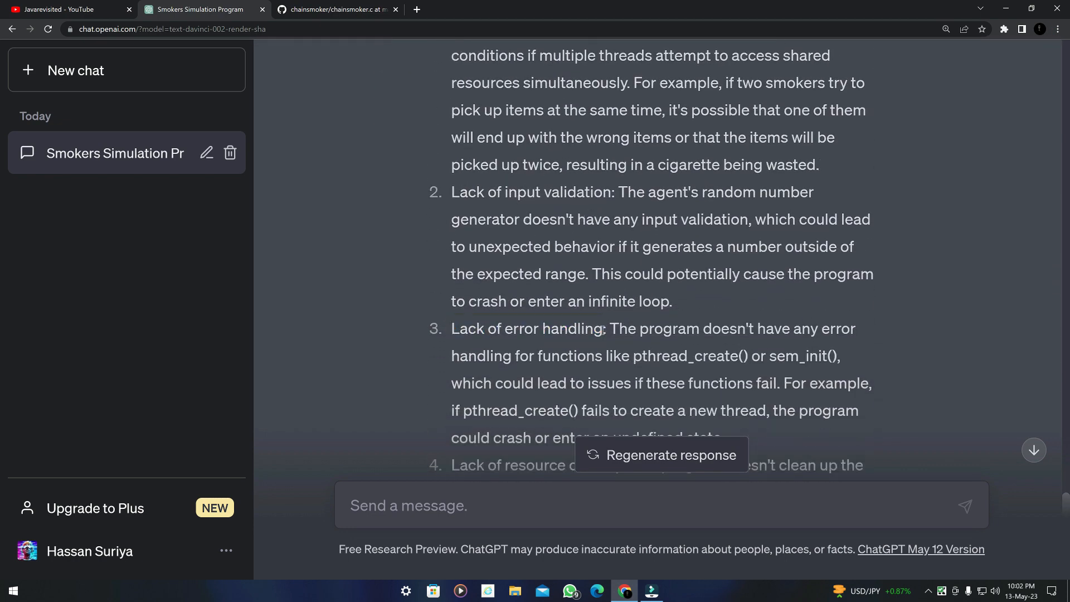
scroll(down, 3)
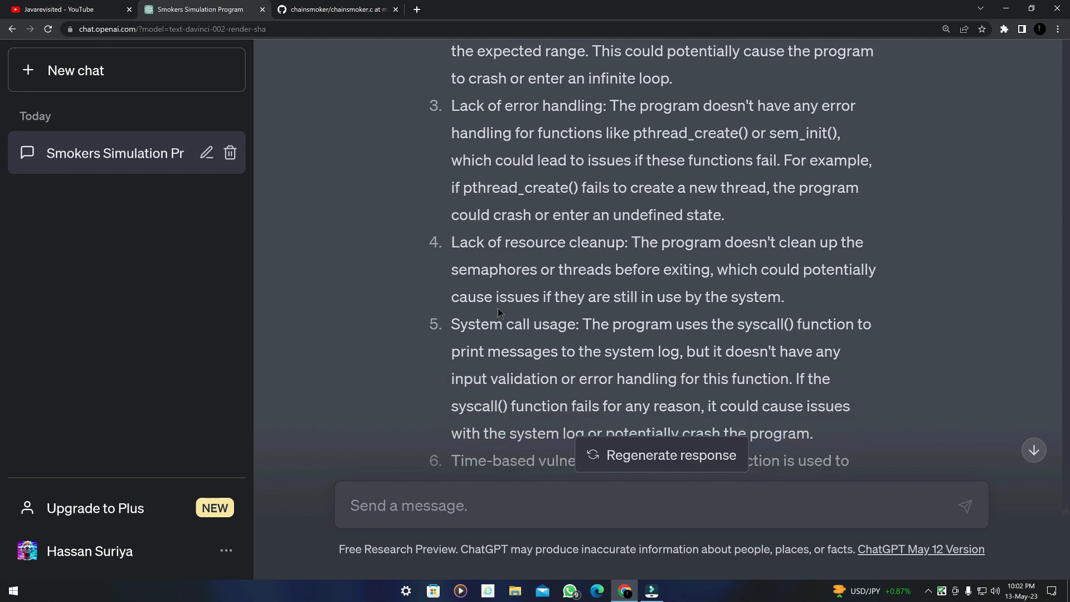
scroll(down, 3)
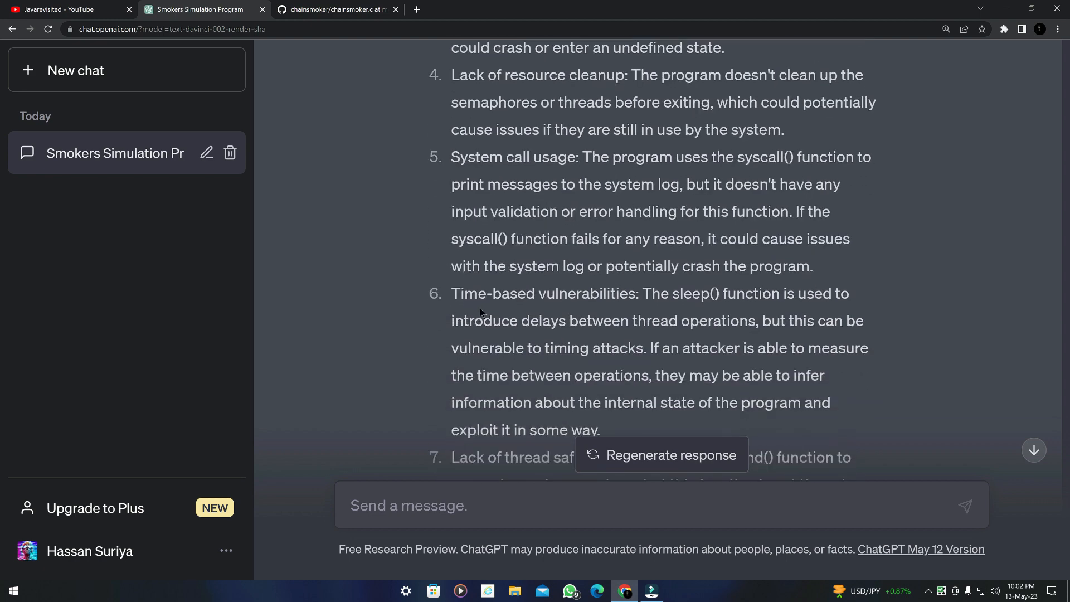
scroll(down, 3)
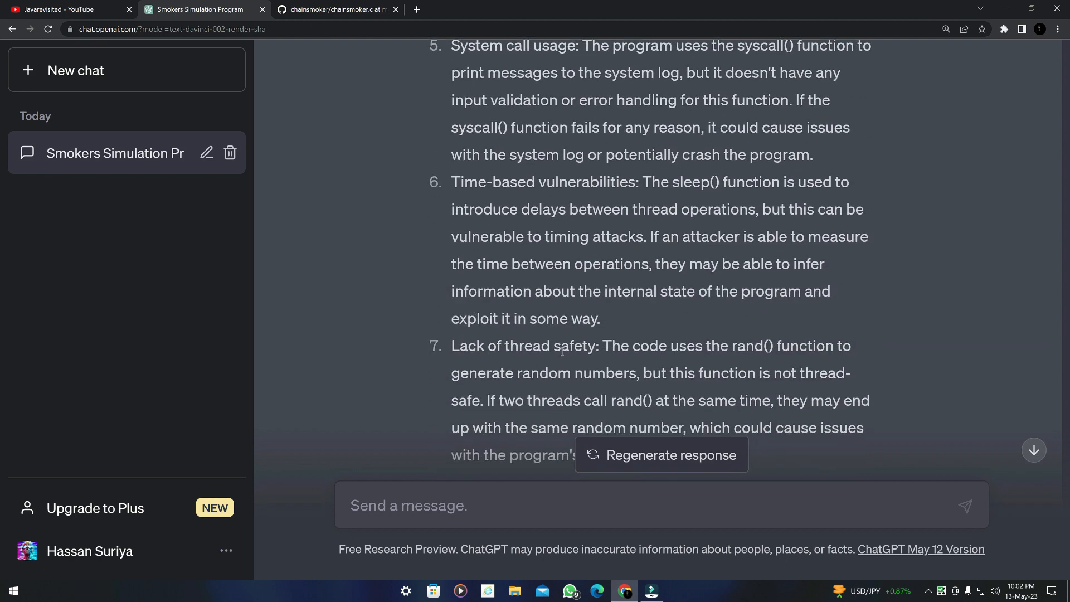
scroll(up, 3)
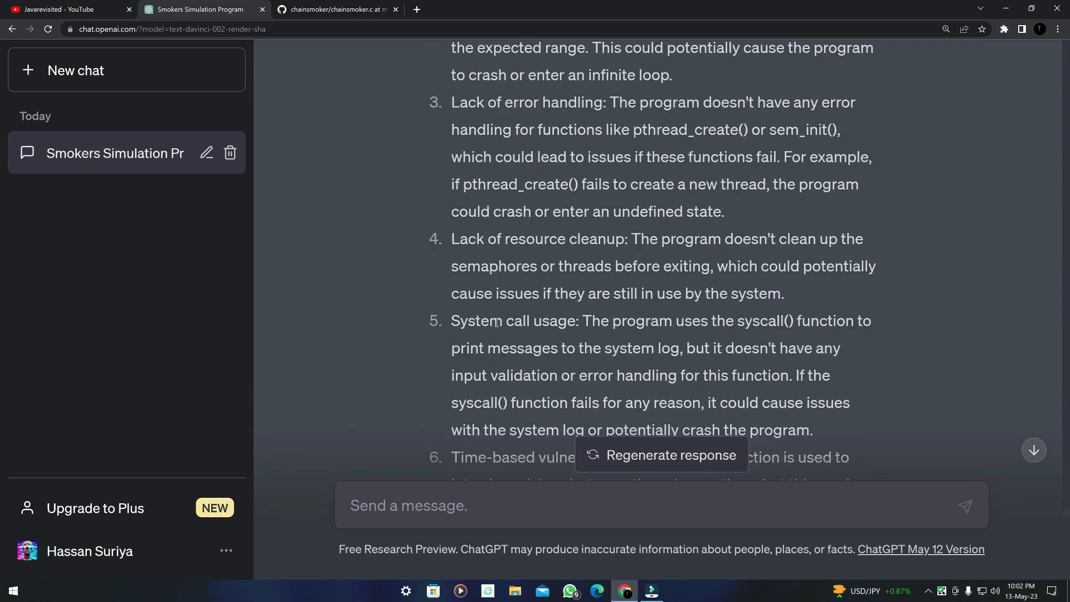
scroll(up, 3)
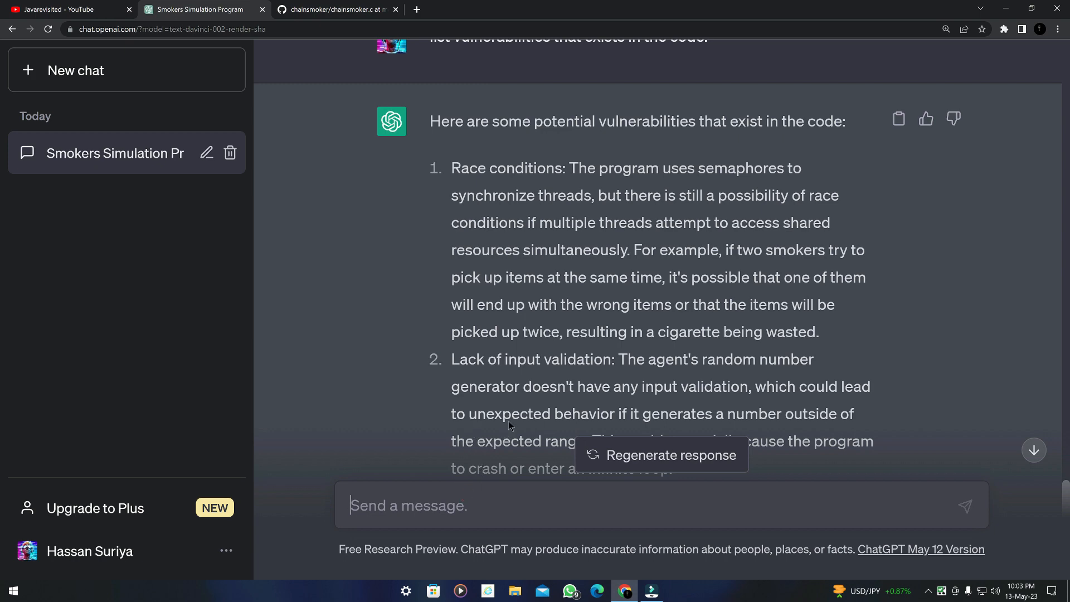
Request 'optimise the code above and remove all the above mentioned vulnerabilities.' and send it.
scroll(down, 3)
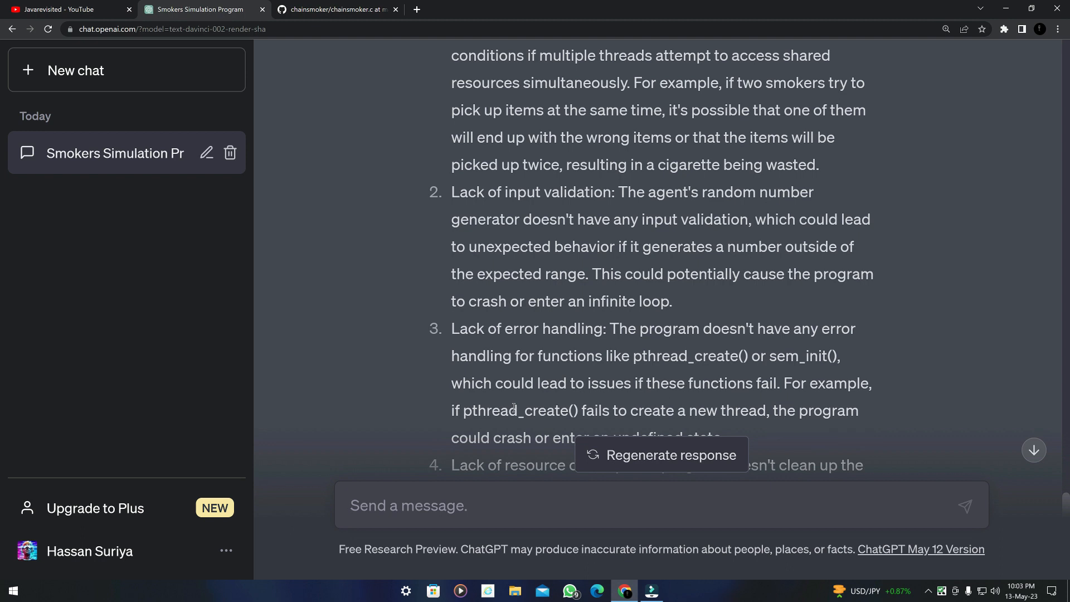
text(optimise the code above and remove all the ab)
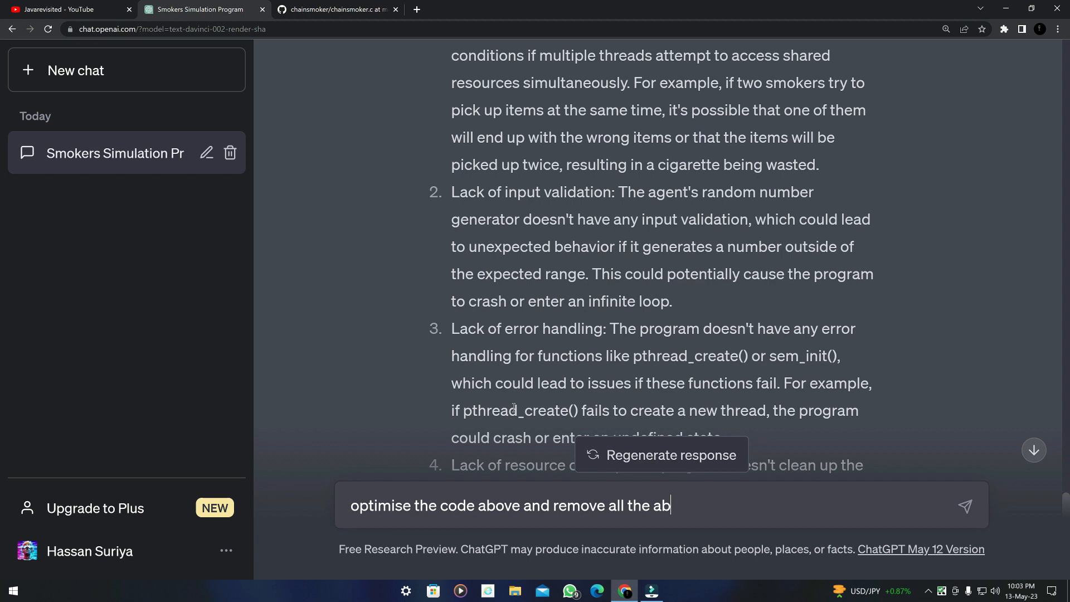
text(ove mentioned vuln)
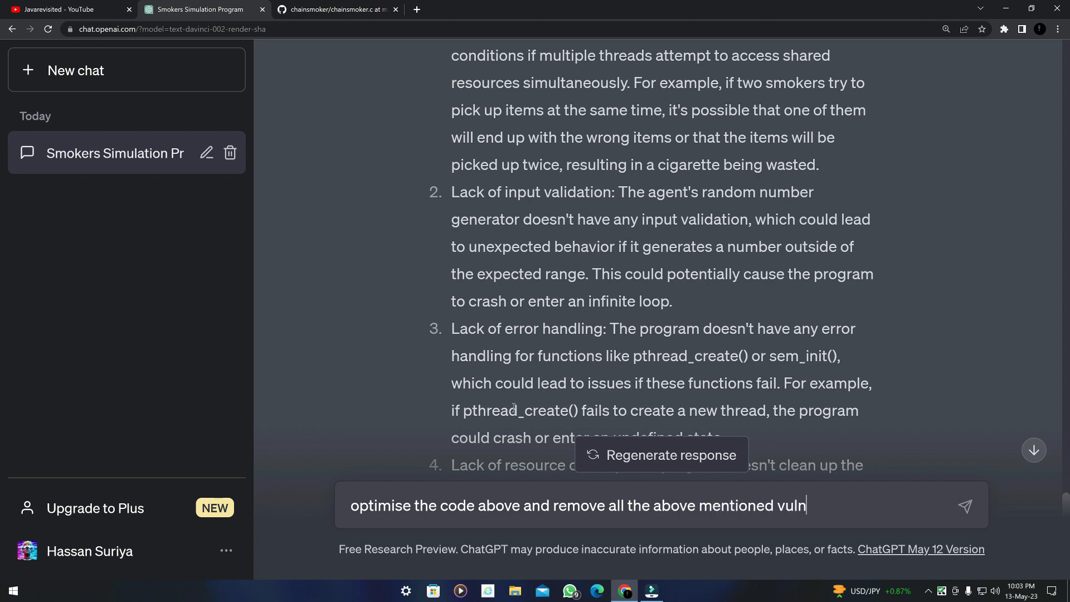
text(erabilities.)
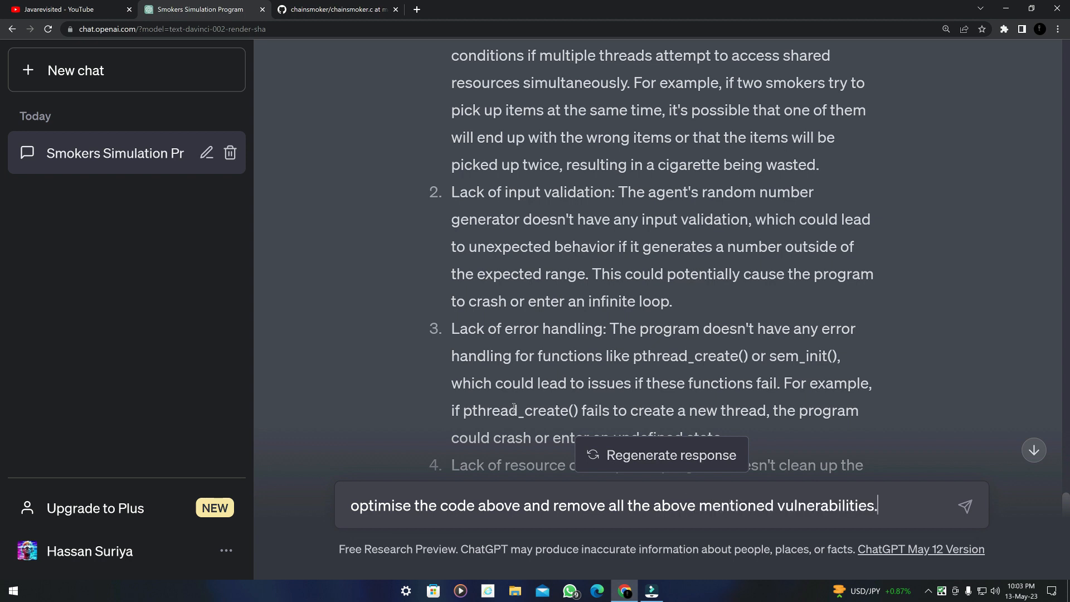
click(964, 507)
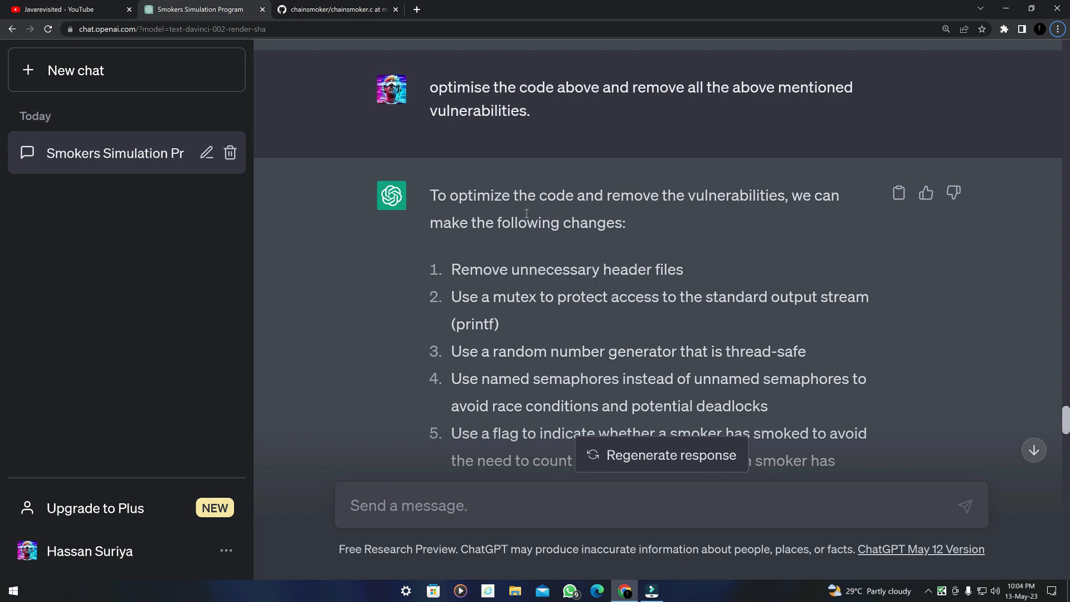
scroll(down, 3)
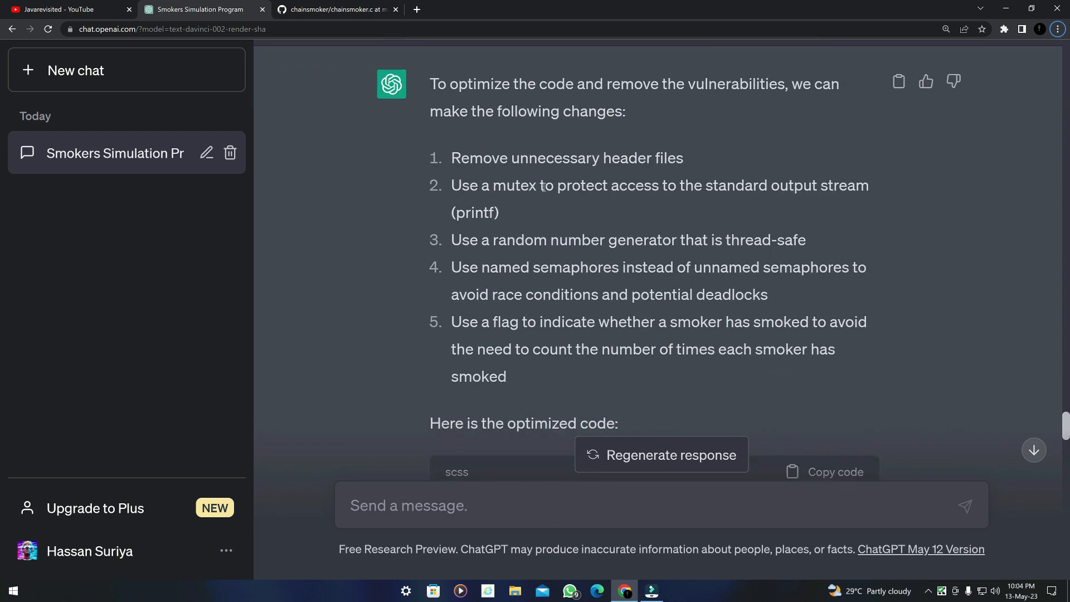
scroll(down, 3)
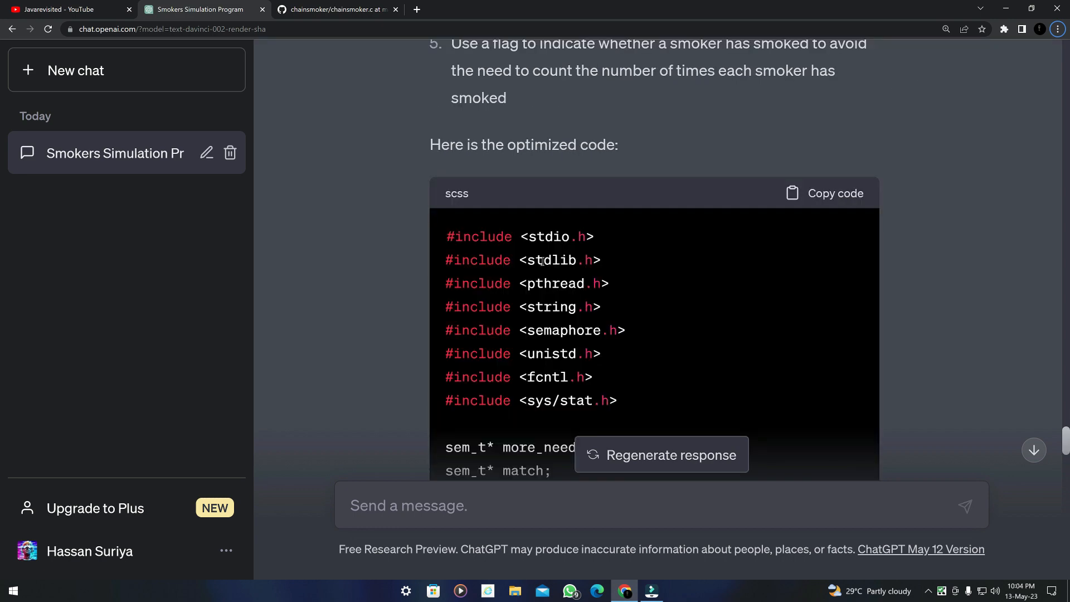
scroll(down, 3)
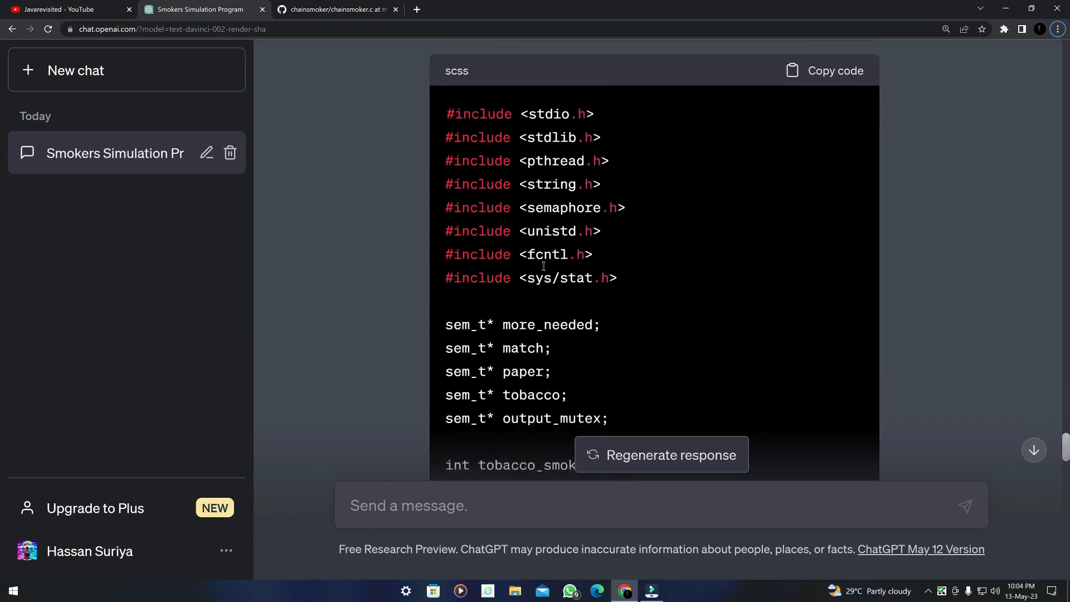
scroll(down, 3)
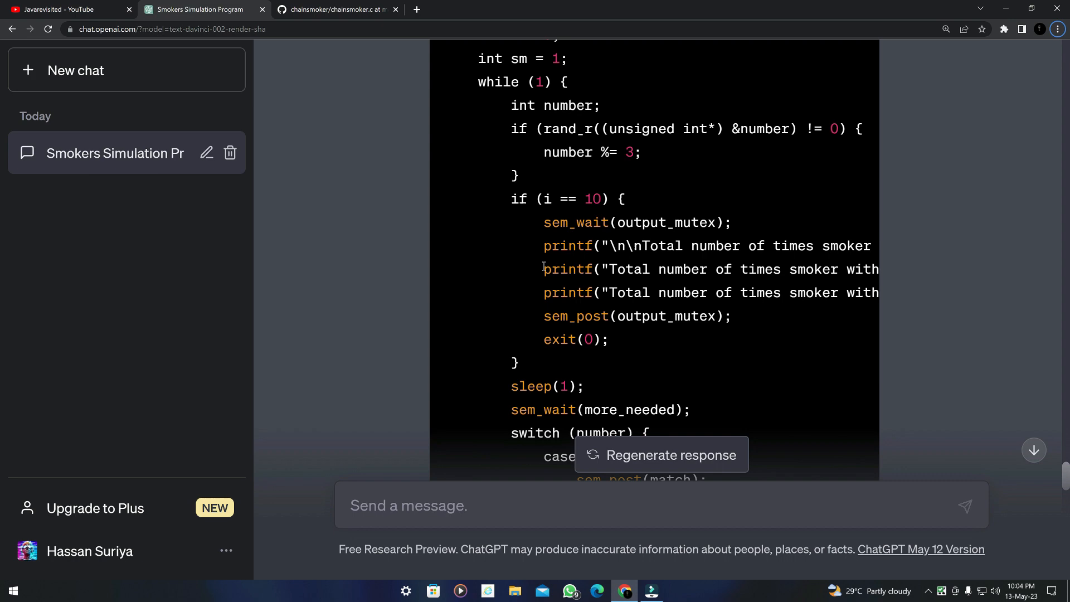
scroll(down, 3)
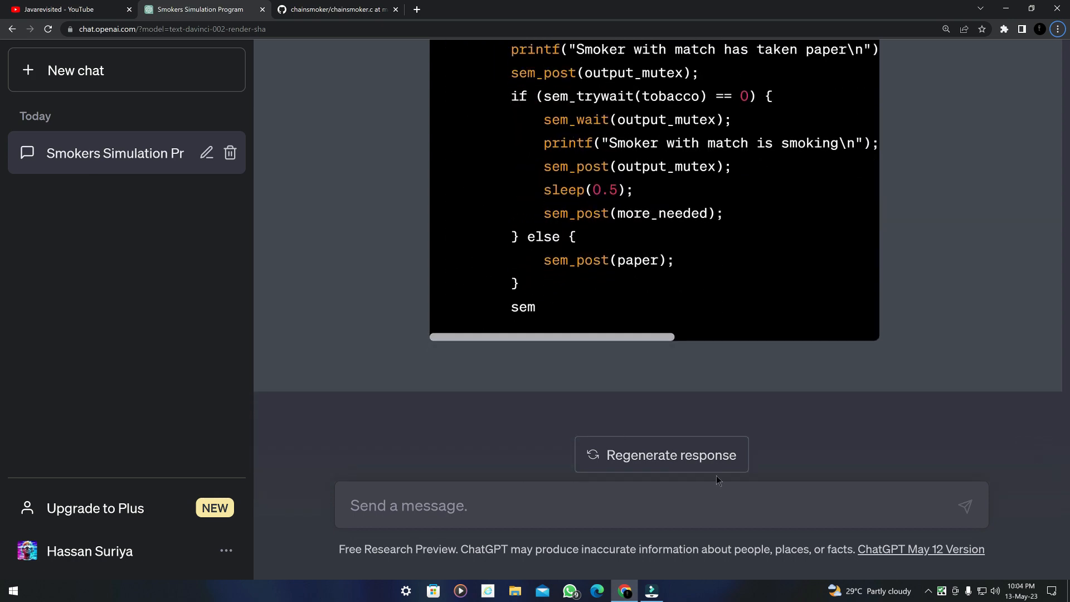
mouse_move(621, 361)
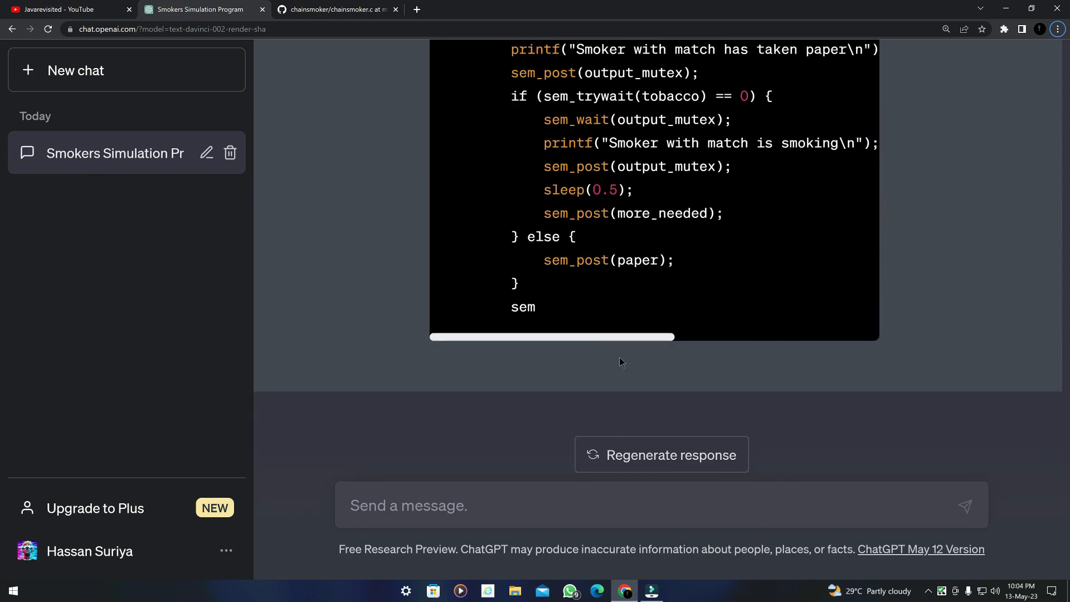
scroll(up, 3)
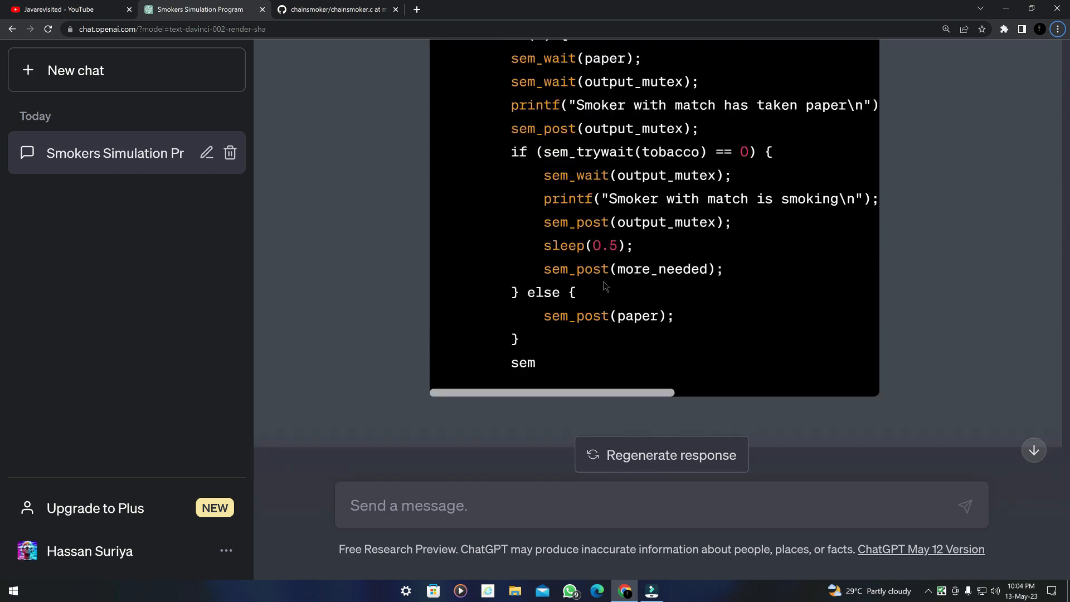
mouse_move(688, 294)
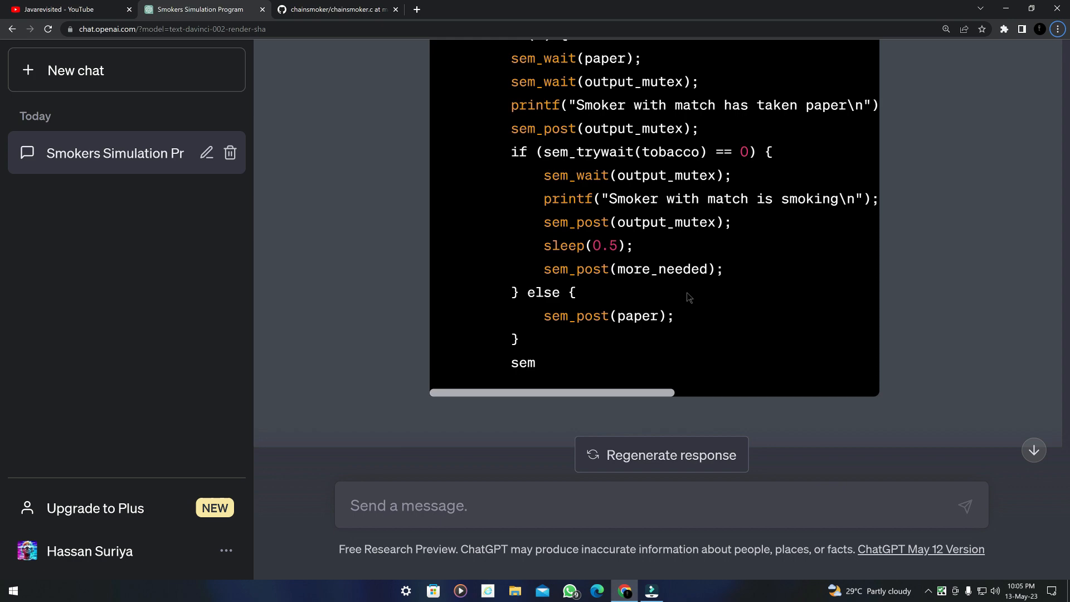
scroll(up, 3)
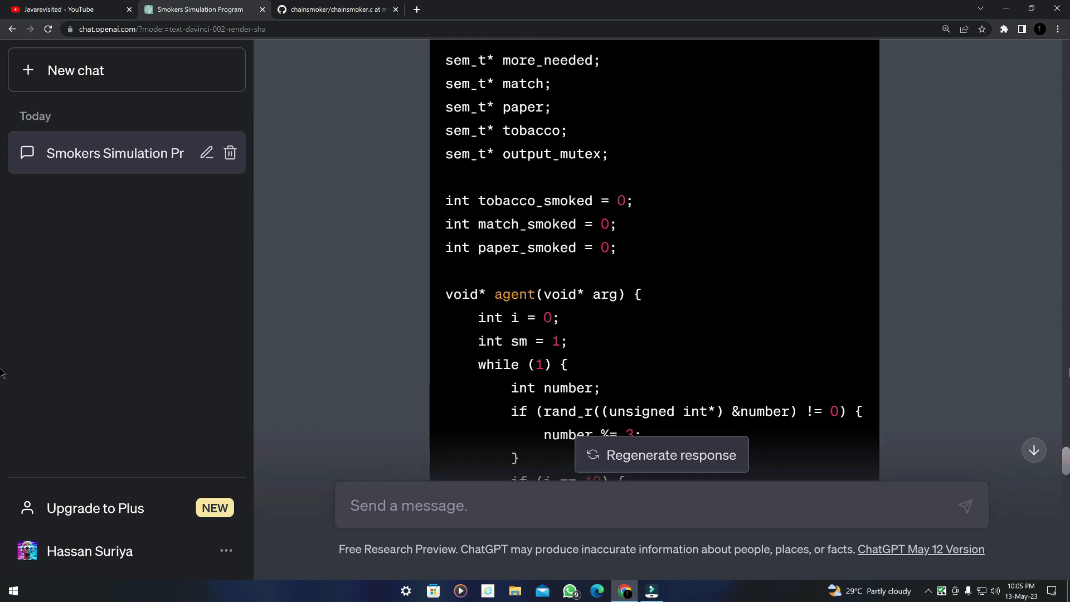
scroll(down, 3)
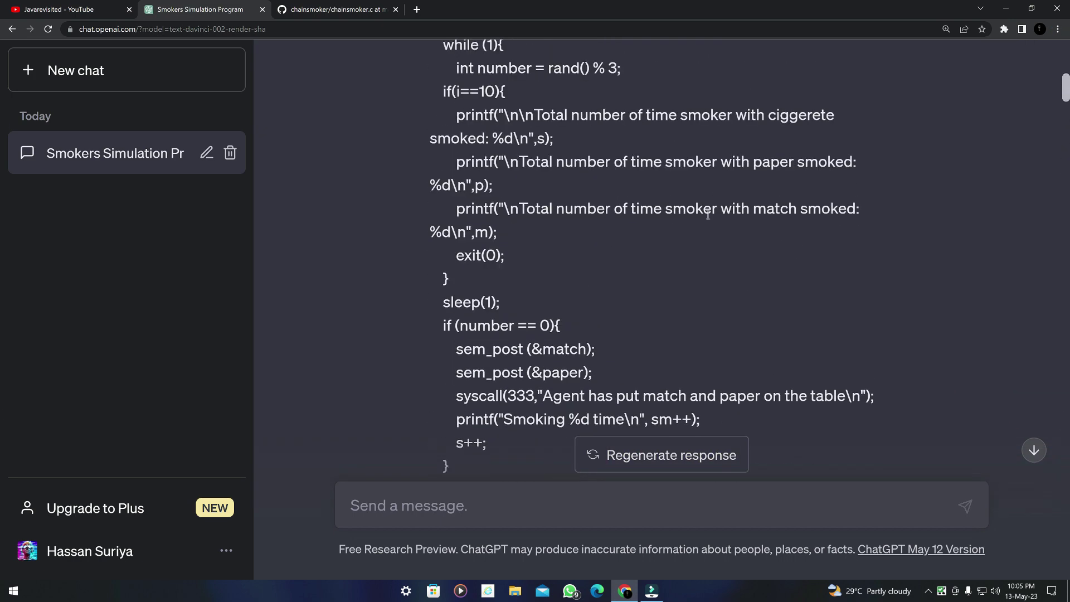
scroll(down, 3)
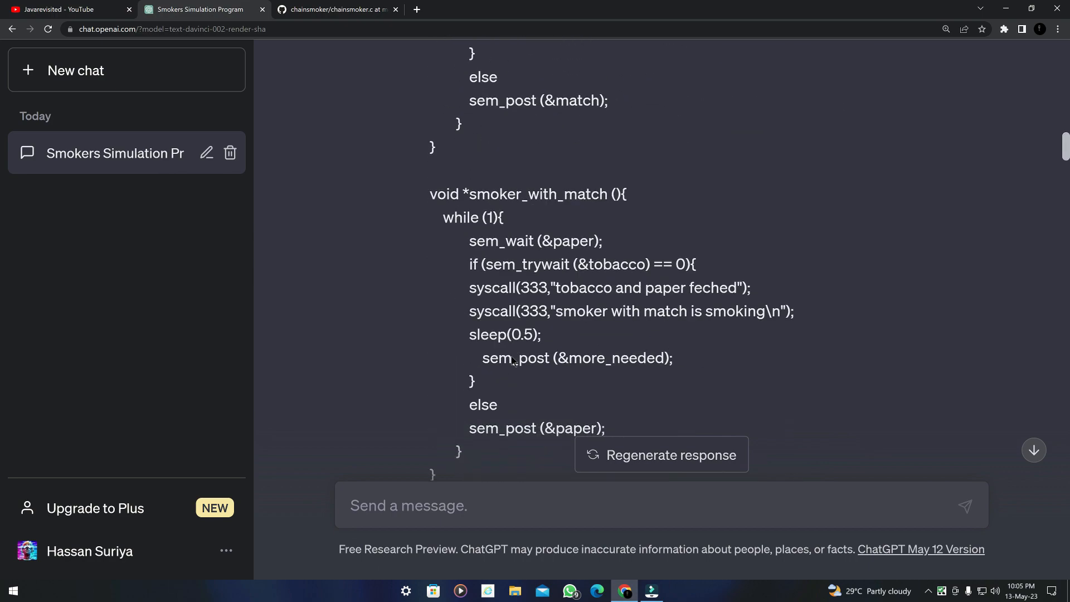
scroll(up, 3)
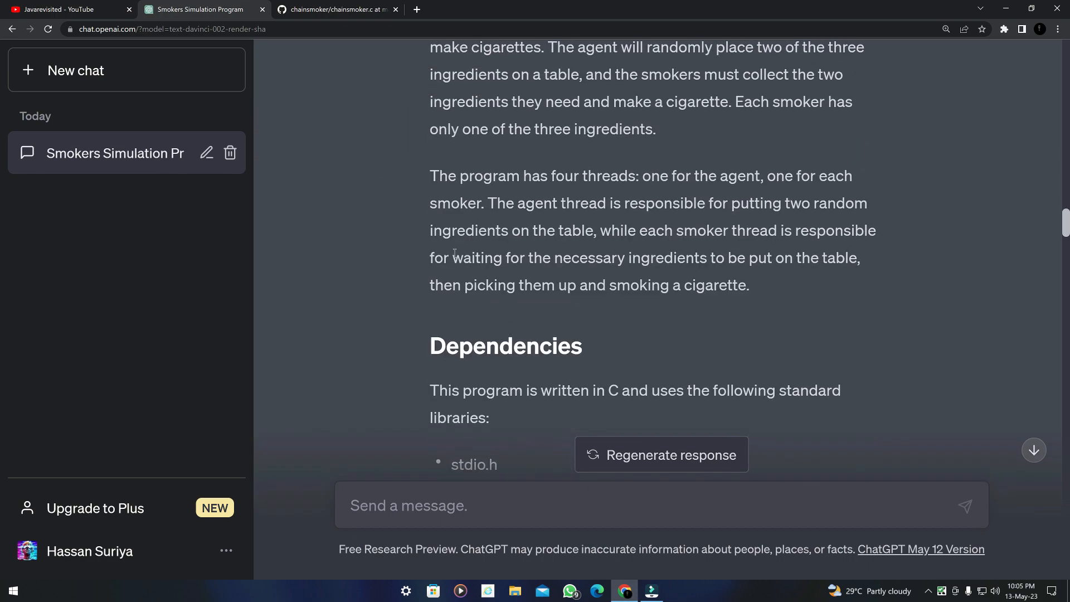
scroll(down, 3)
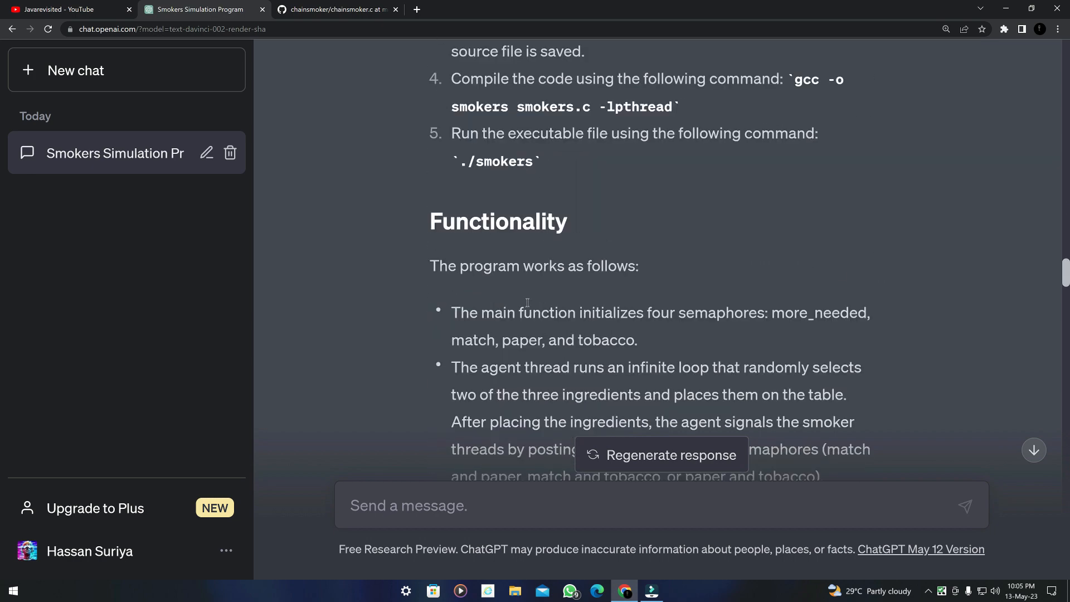
mouse_move(512, 332)
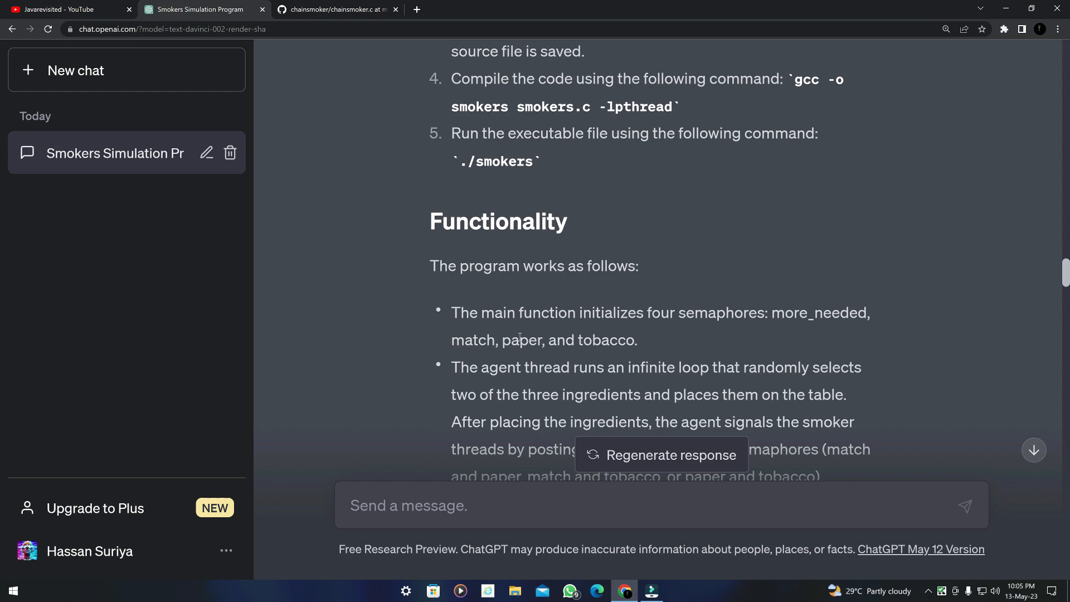
mouse_move(564, 297)
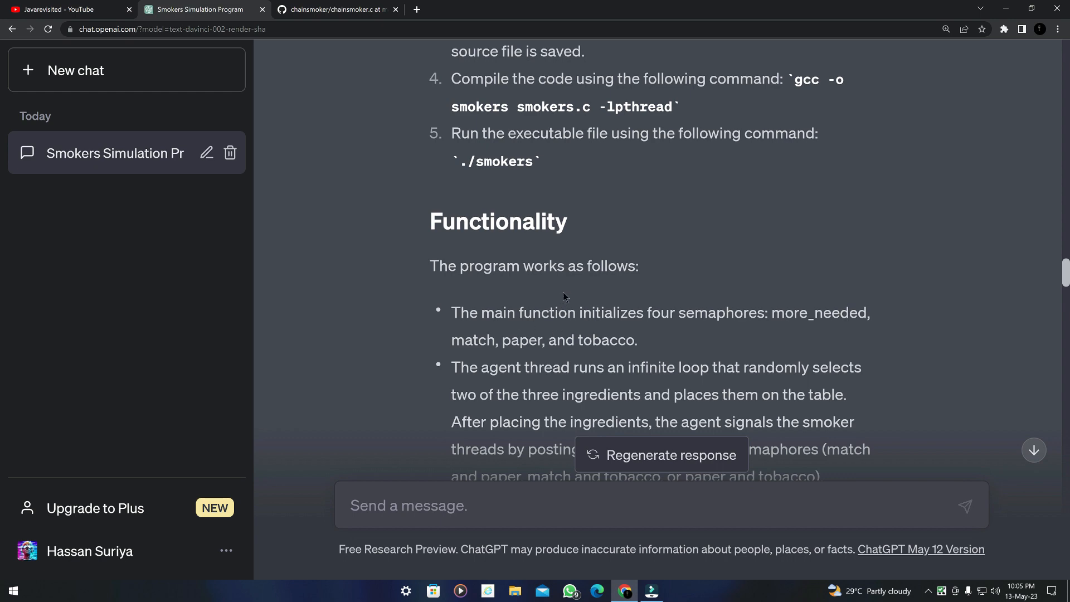
scroll(down, 3)
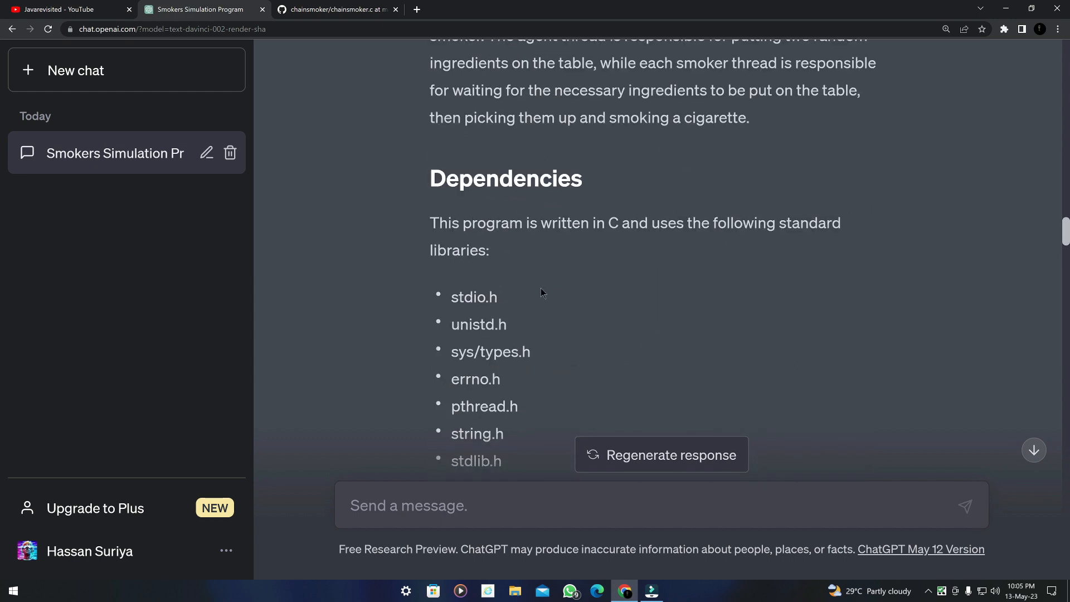
scroll(up, 3)
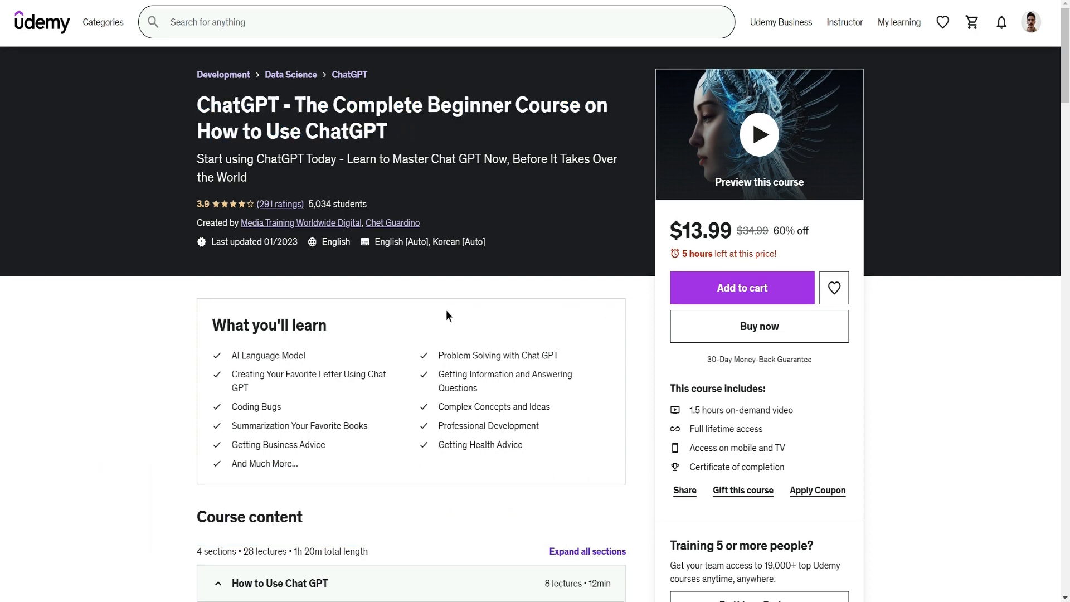
Browse the Course content lectures, including the Advanced and Things You Should Think About sections, then return to the top.
scroll(down, 3)
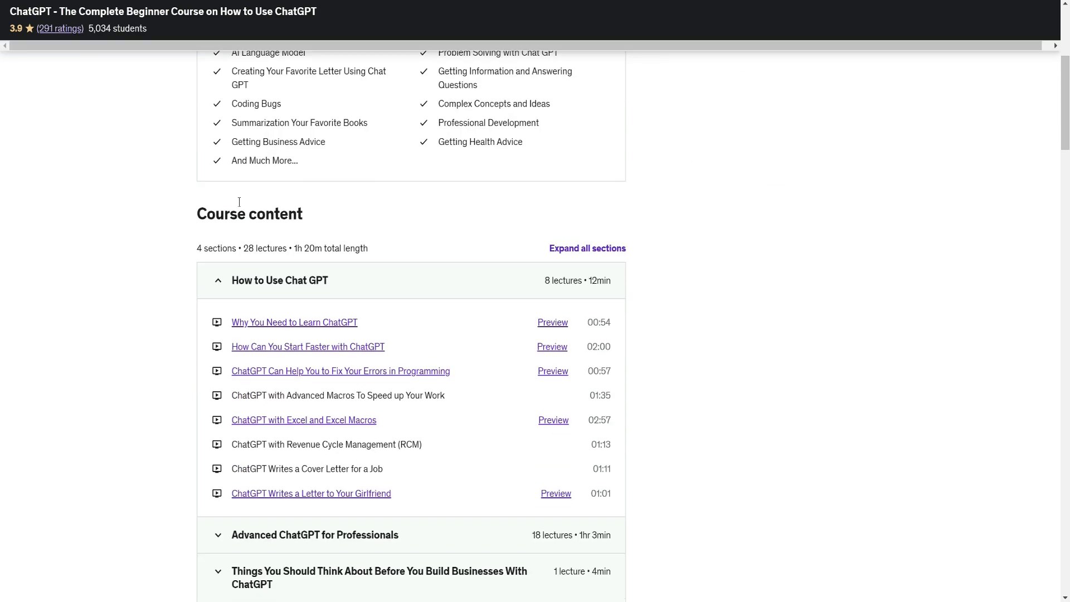
scroll(down, 3)
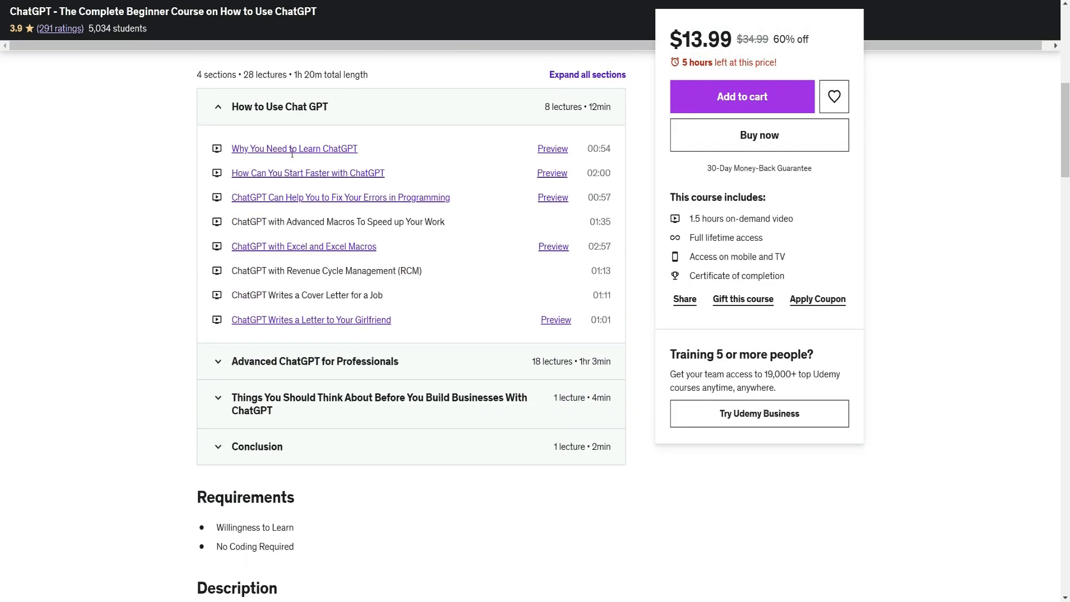
scroll(down, 3)
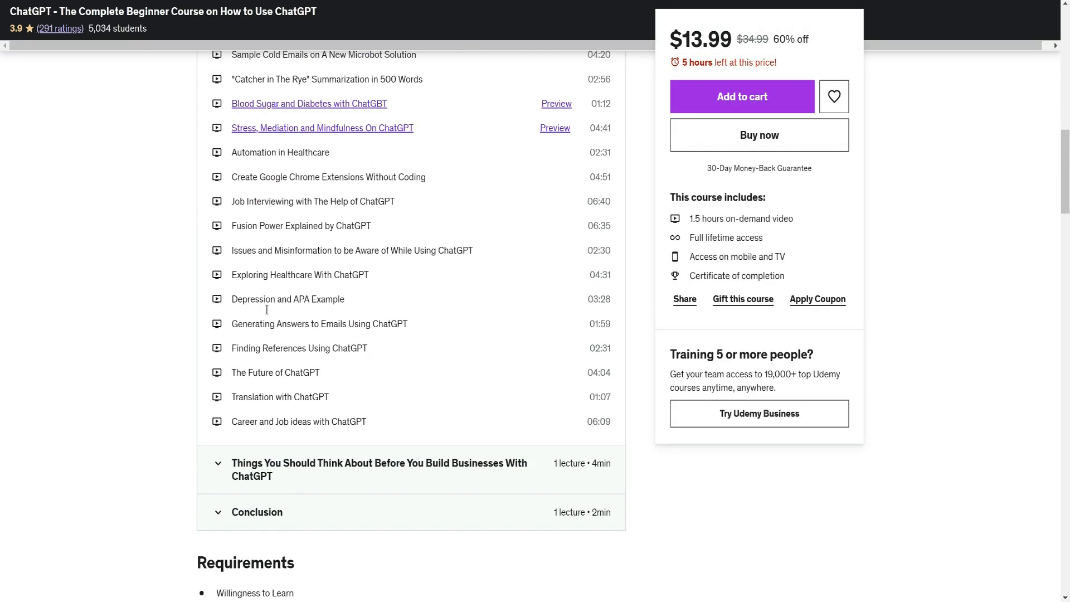
scroll(down, 3)
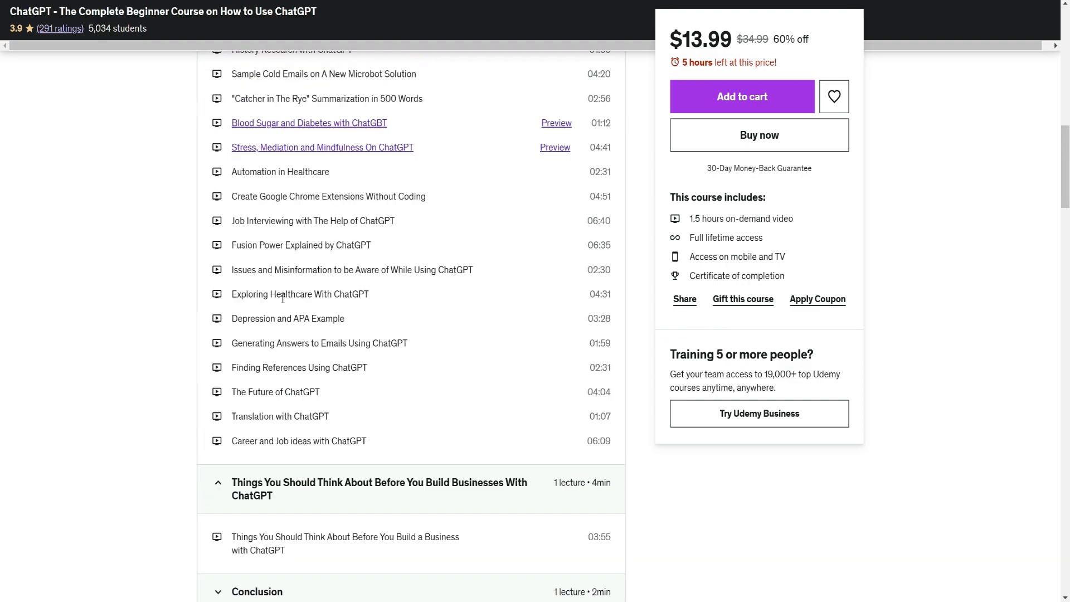
scroll(up, 3)
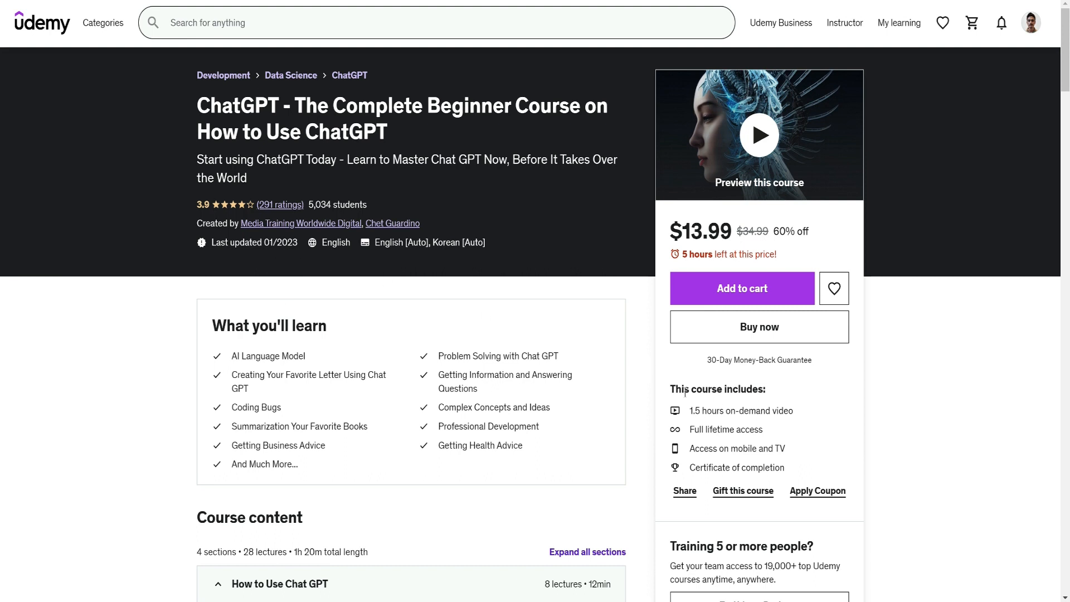
mouse_move(691, 436)
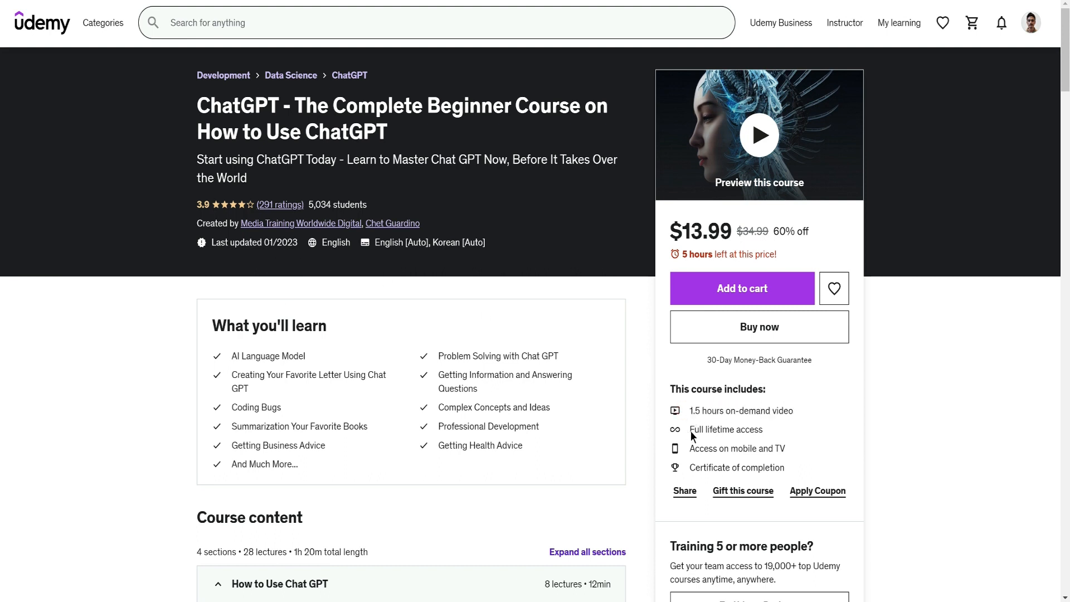